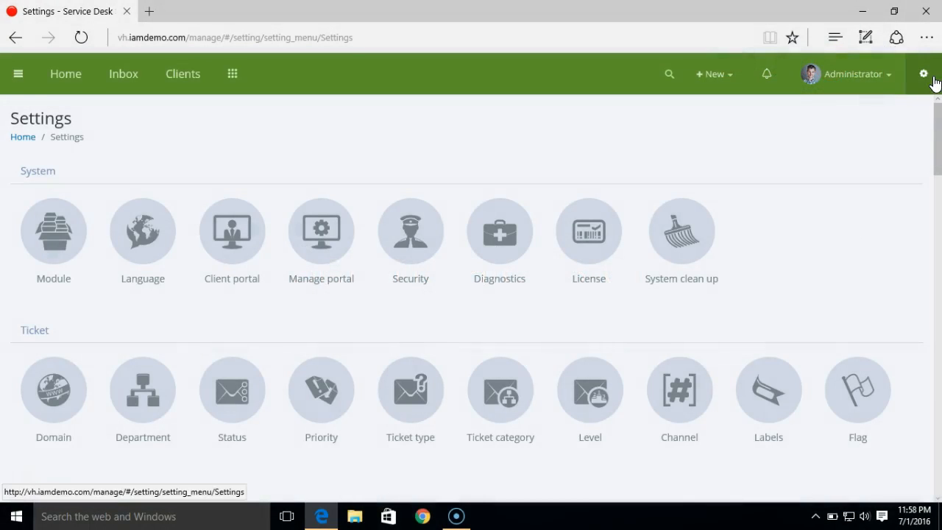
# - Reach Alerts under Automation on the Settings page, showing zero alerts
pyautogui.scroll(-3)
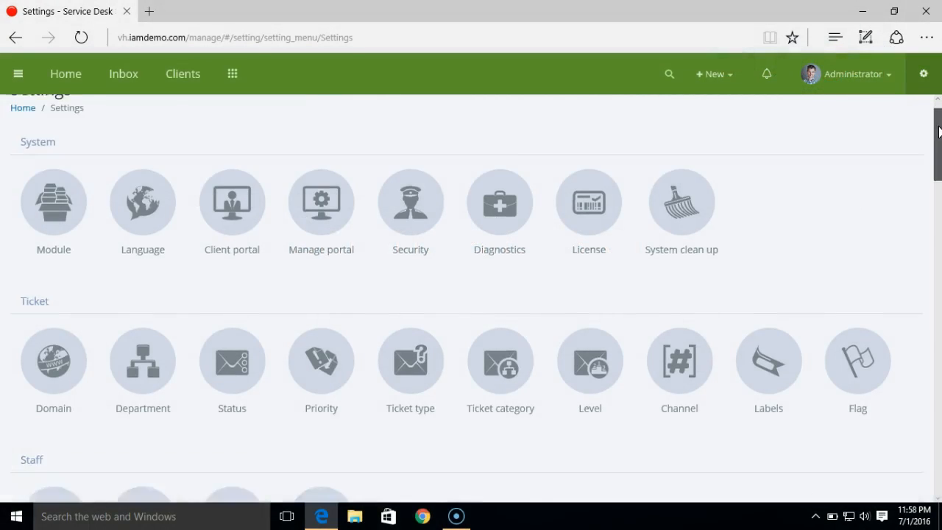
pyautogui.scroll(-3)
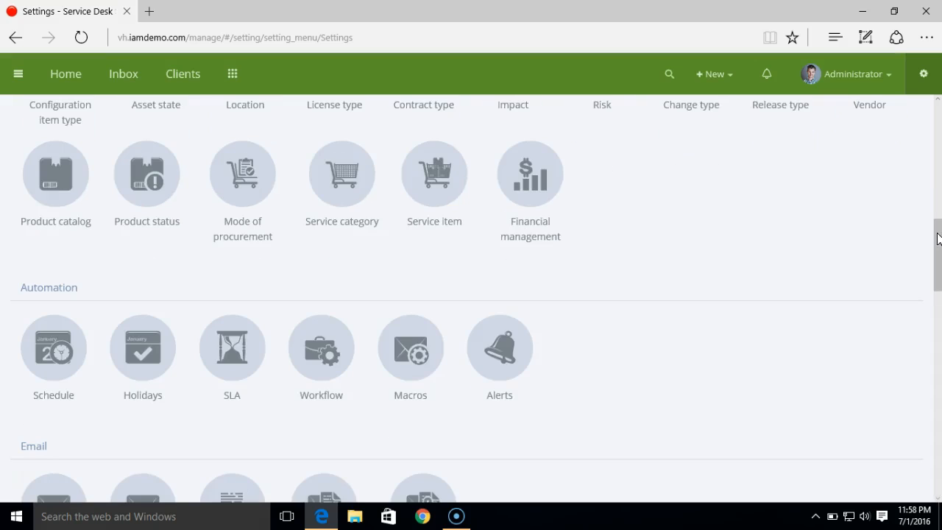
pyautogui.click(499, 347)
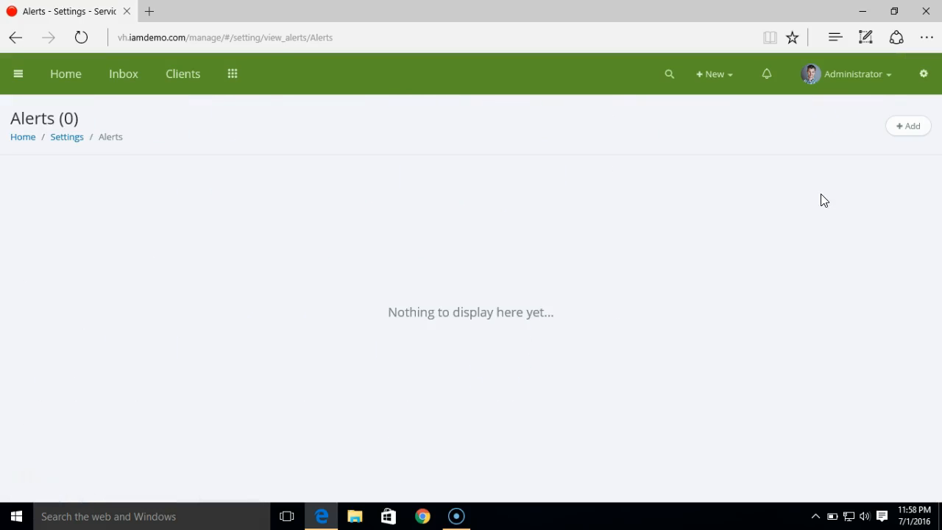
# - Add a new alert and title it 'New ticket alert rule'
pyautogui.click(908, 127)
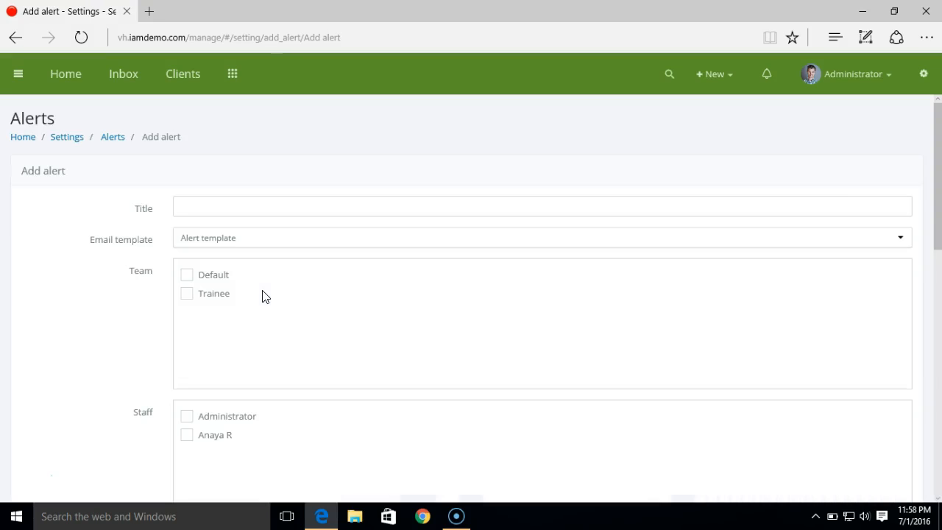
pyautogui.moveTo(170, 331)
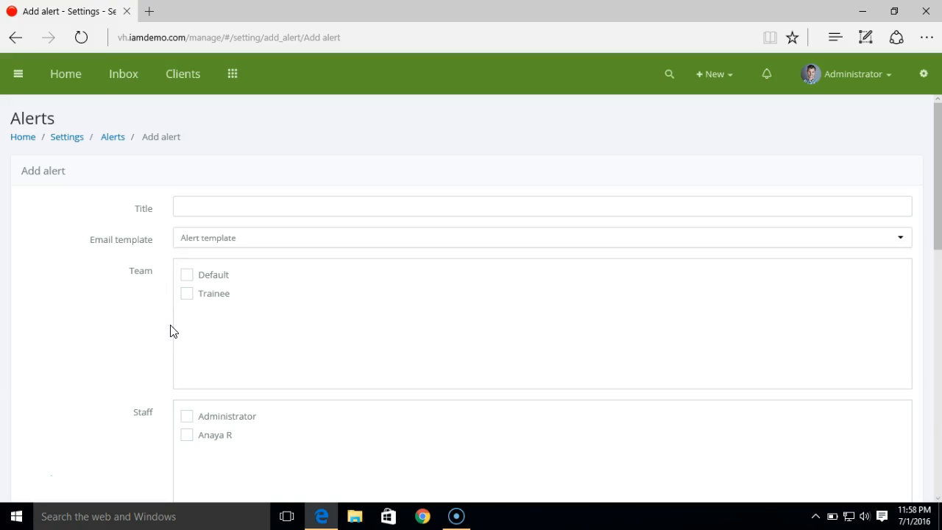
pyautogui.click(541, 206)
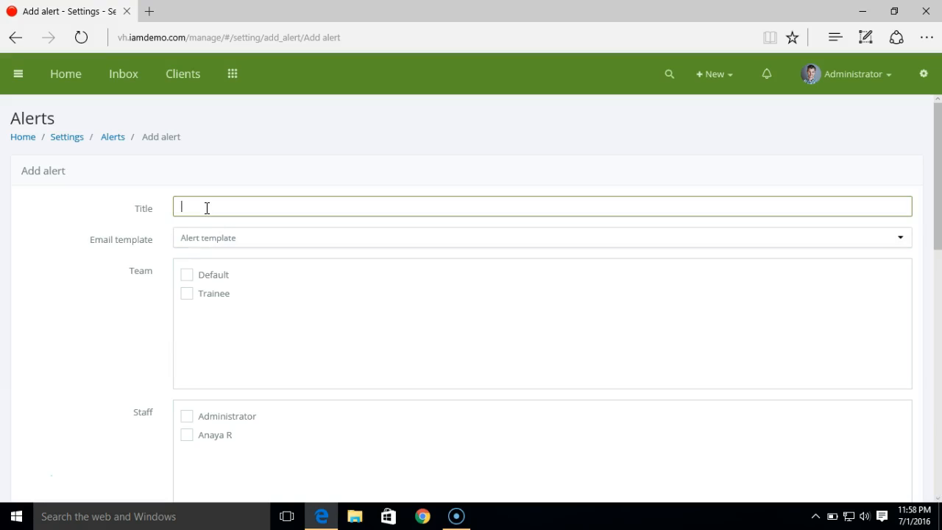
pyautogui.write('New ticket')
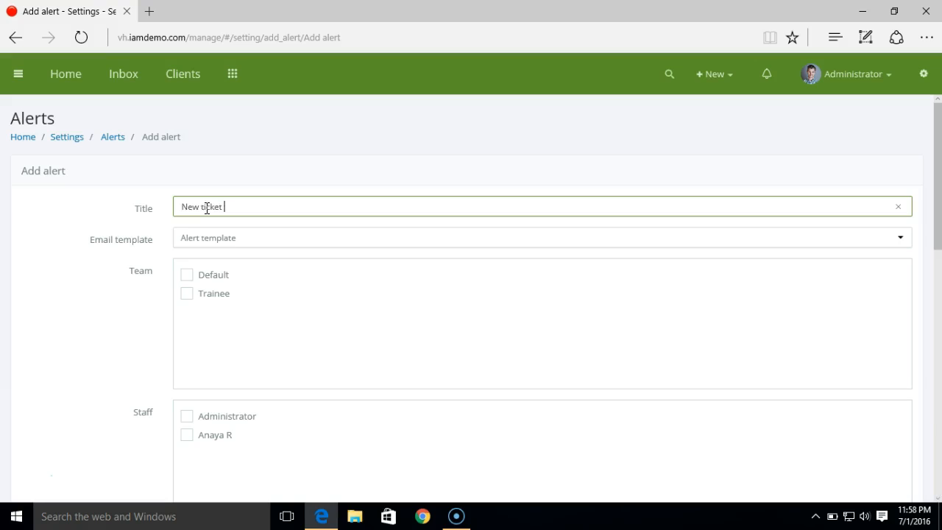
pyautogui.write('alert ru')
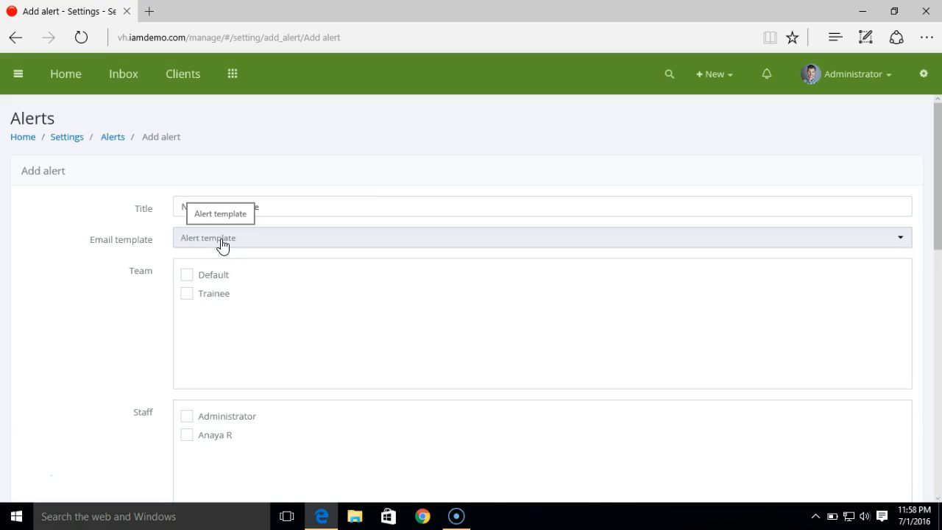
pyautogui.write('New ticket alert rule')
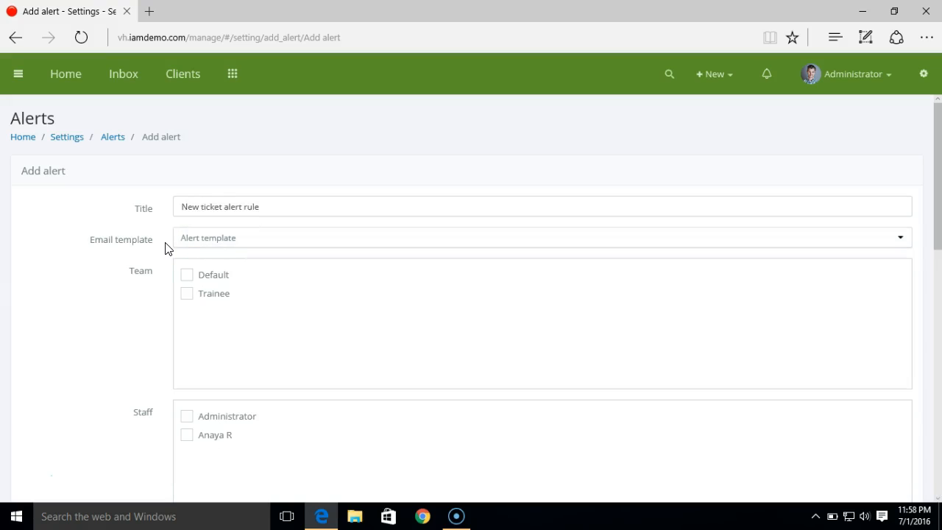
pyautogui.moveTo(150, 253)
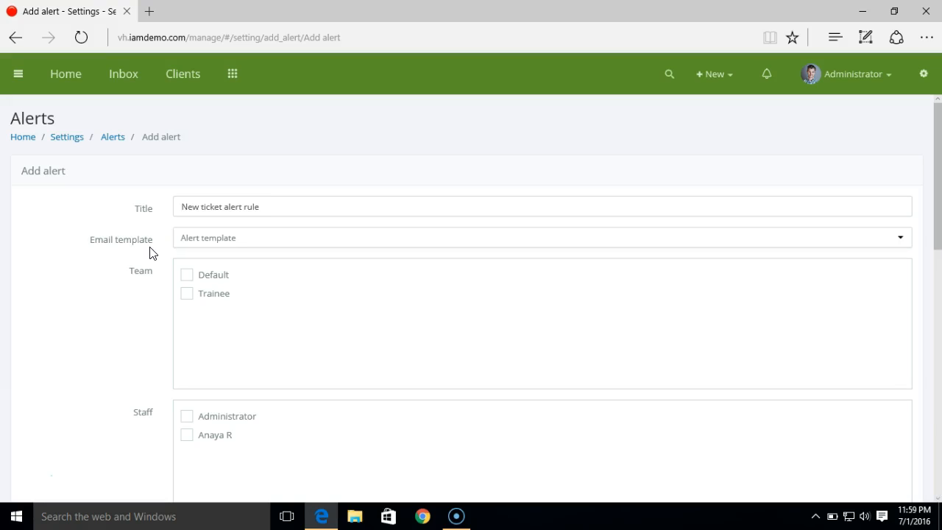
pyautogui.moveTo(187, 278)
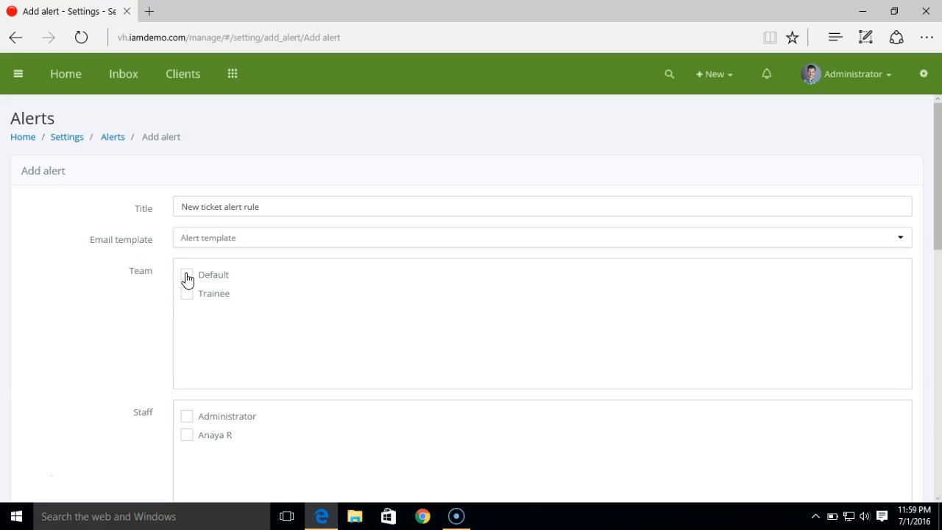
pyautogui.moveTo(191, 306)
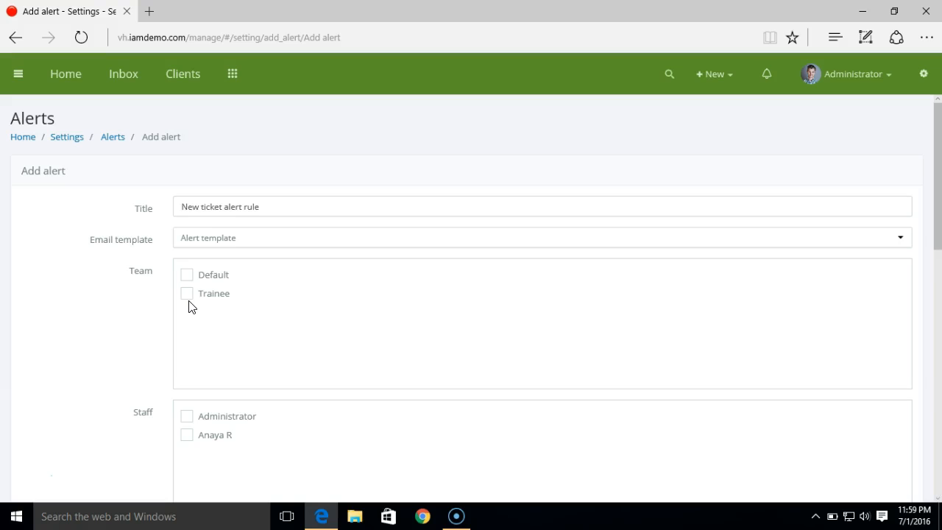
pyautogui.scroll(-3)
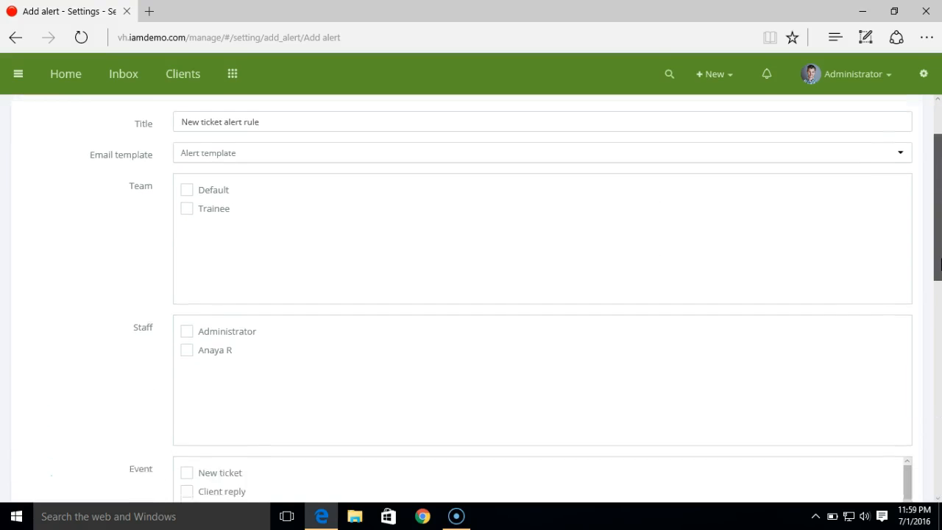
pyautogui.scroll(-3)
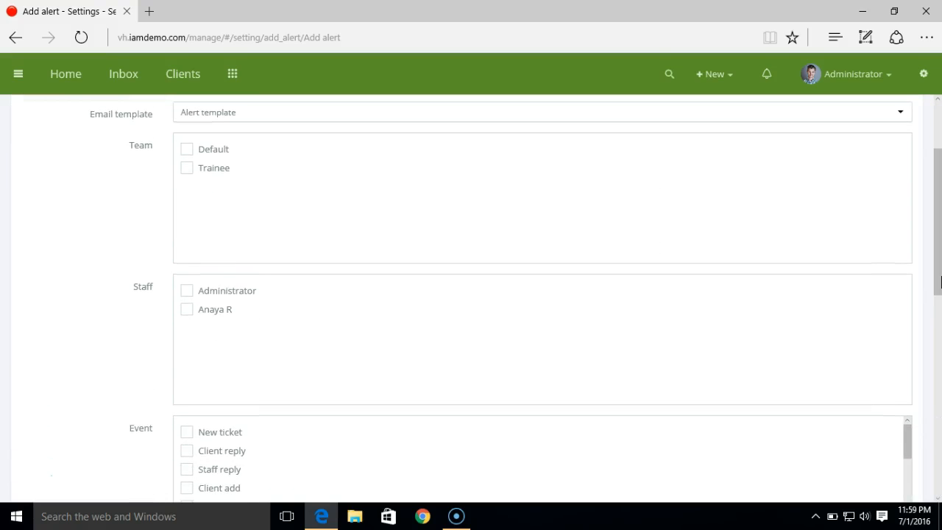
pyautogui.scroll(-3)
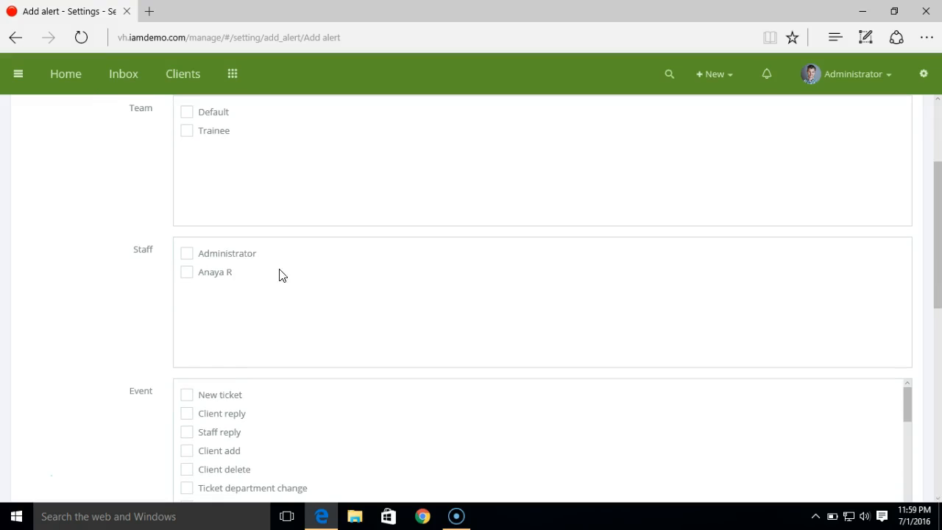
pyautogui.click(187, 253)
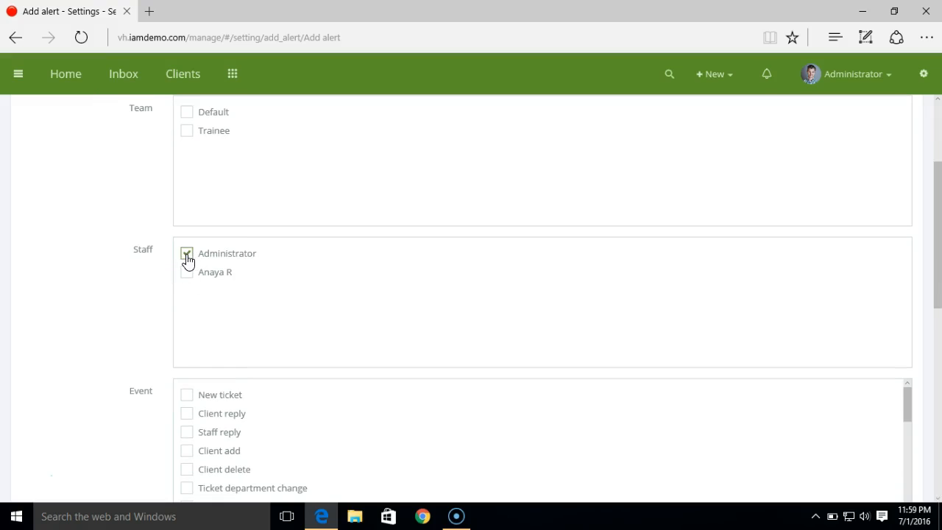
pyautogui.click(185, 271)
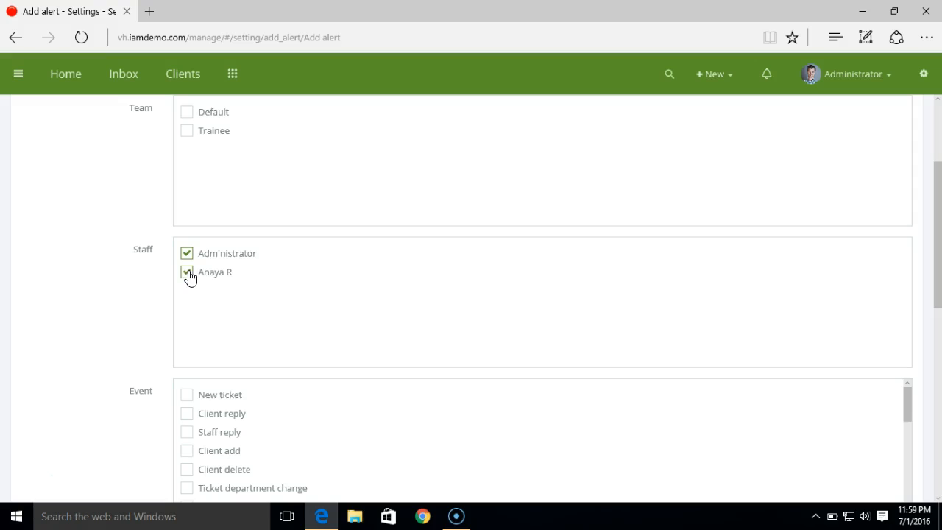
pyautogui.click(187, 271)
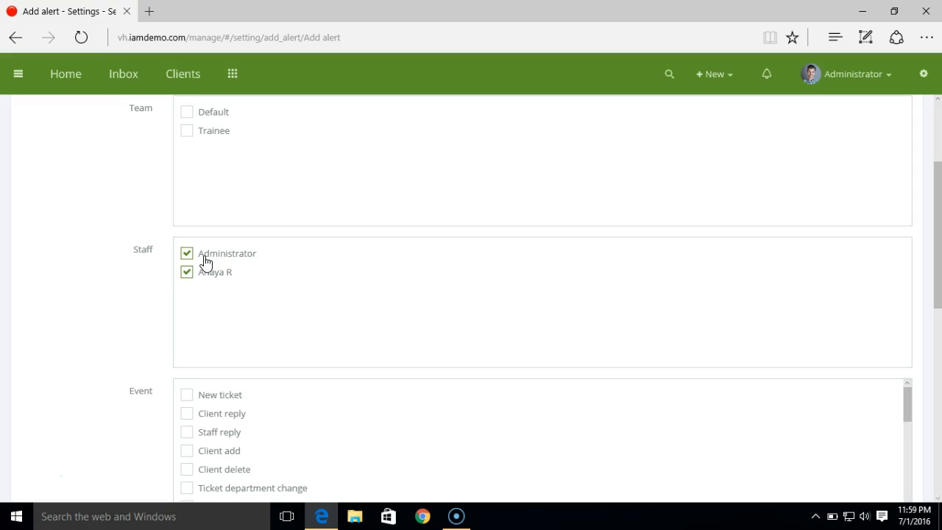
pyautogui.moveTo(228, 285)
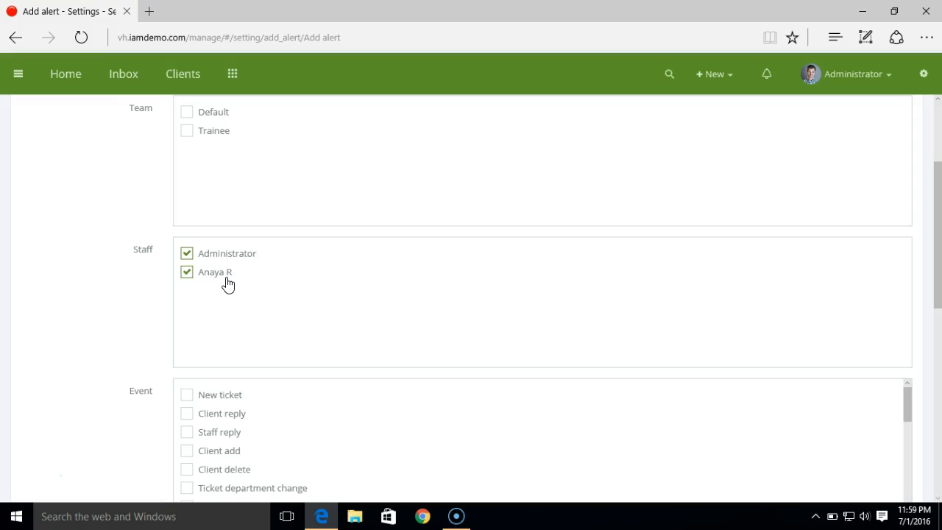
pyautogui.moveTo(939, 263)
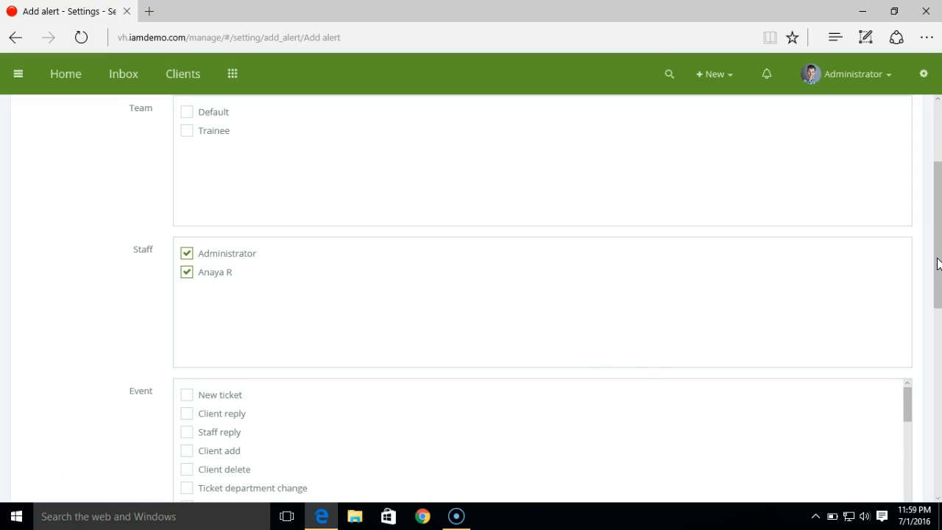
# - Choose the New ticket event as the alert's trigger
pyautogui.scroll(-3)
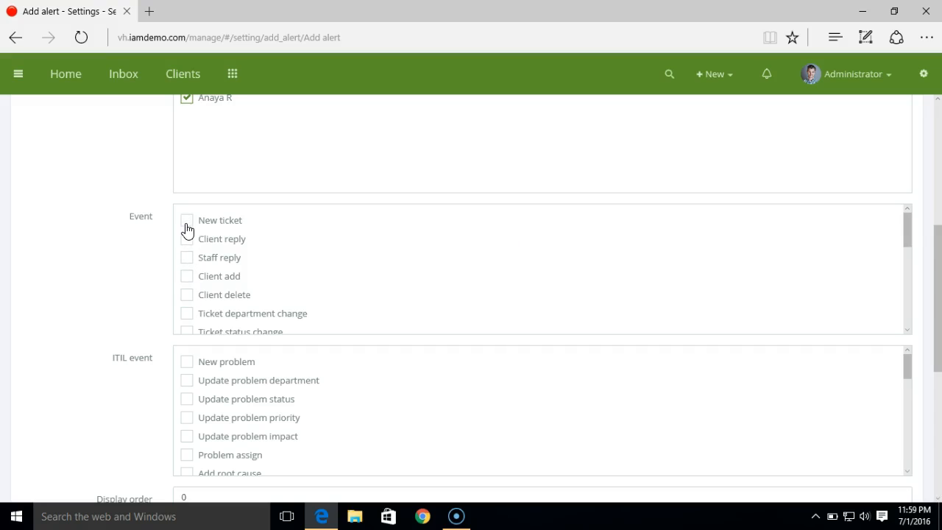
pyautogui.click(186, 221)
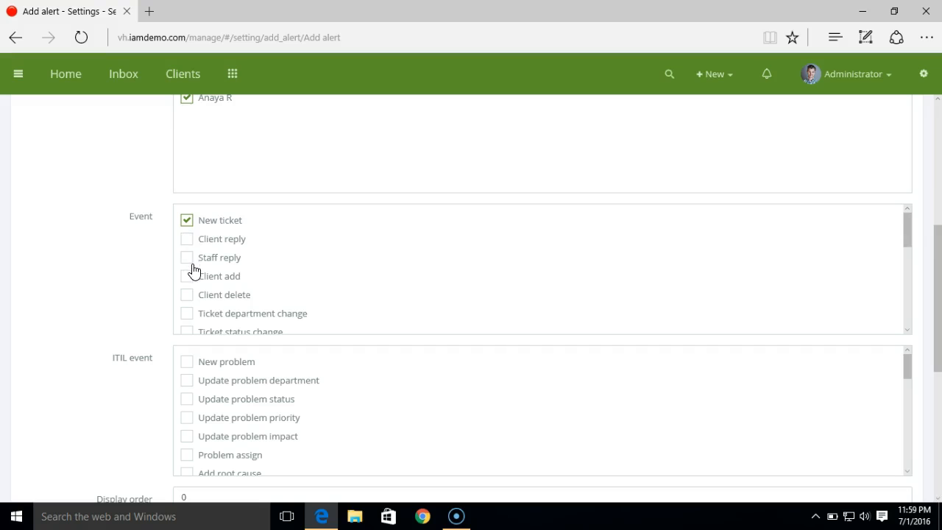
pyautogui.moveTo(937, 259)
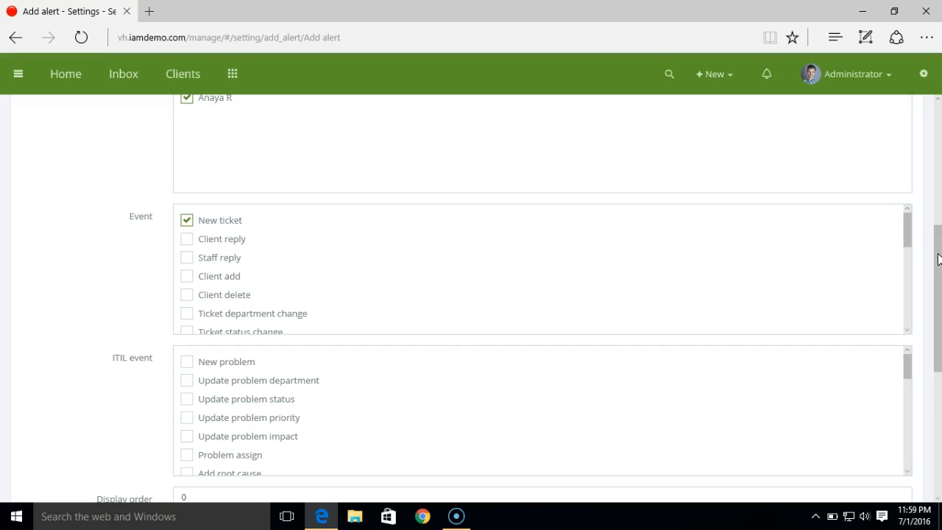
pyautogui.scroll(-3)
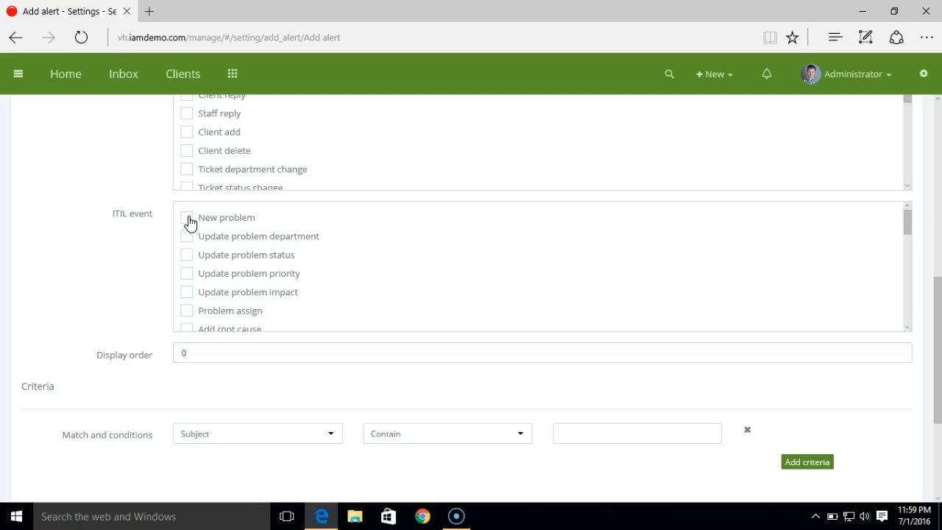
pyautogui.moveTo(906, 326)
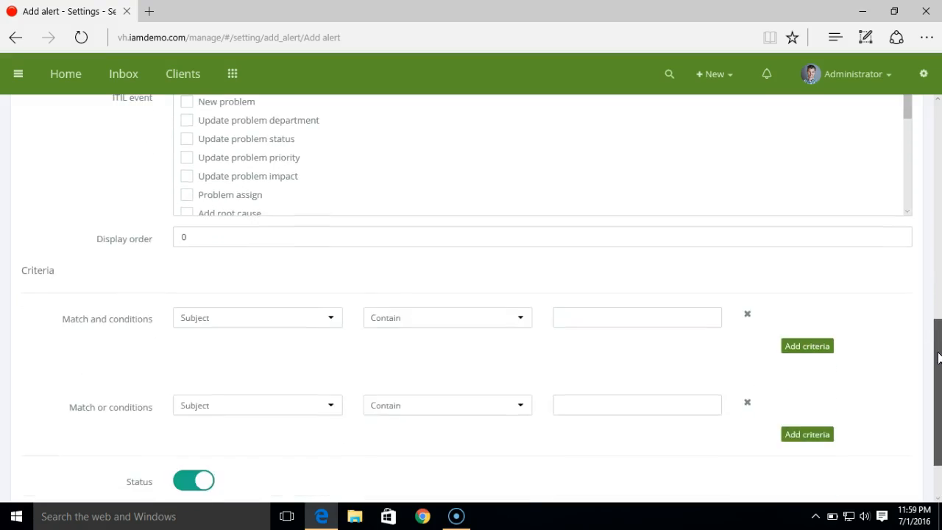
pyautogui.scroll(-3)
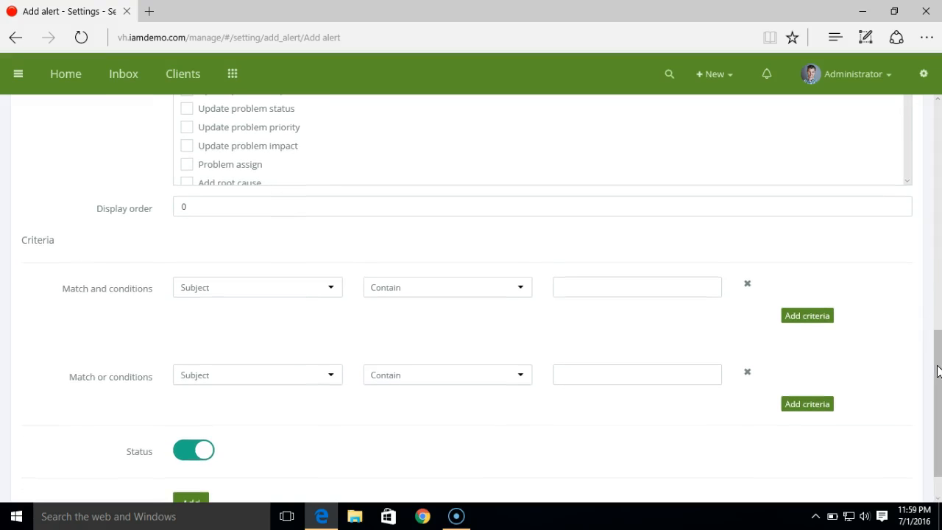
pyautogui.moveTo(54, 262)
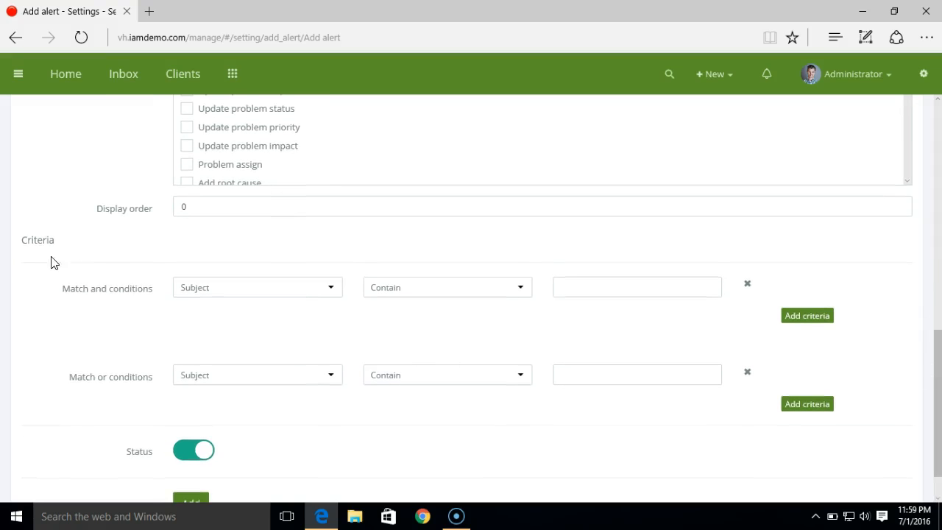
pyautogui.moveTo(665, 345)
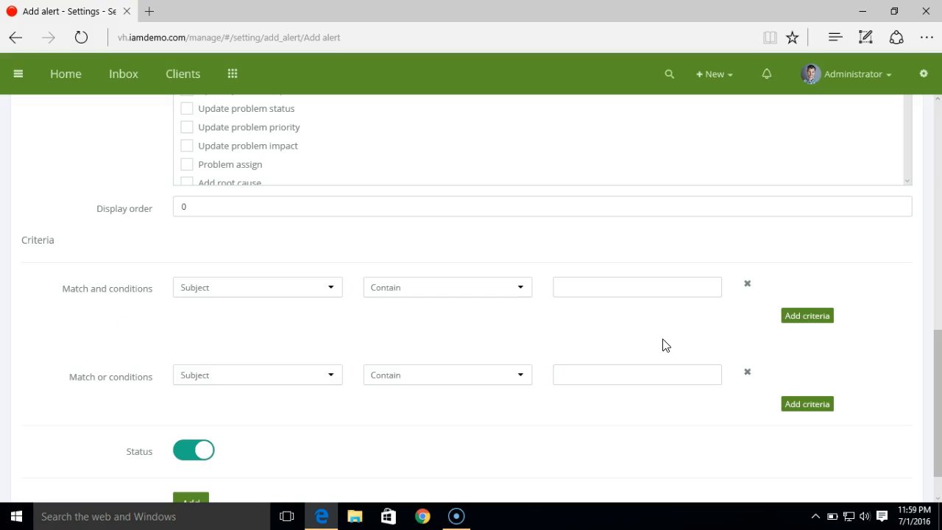
pyautogui.moveTo(503, 303)
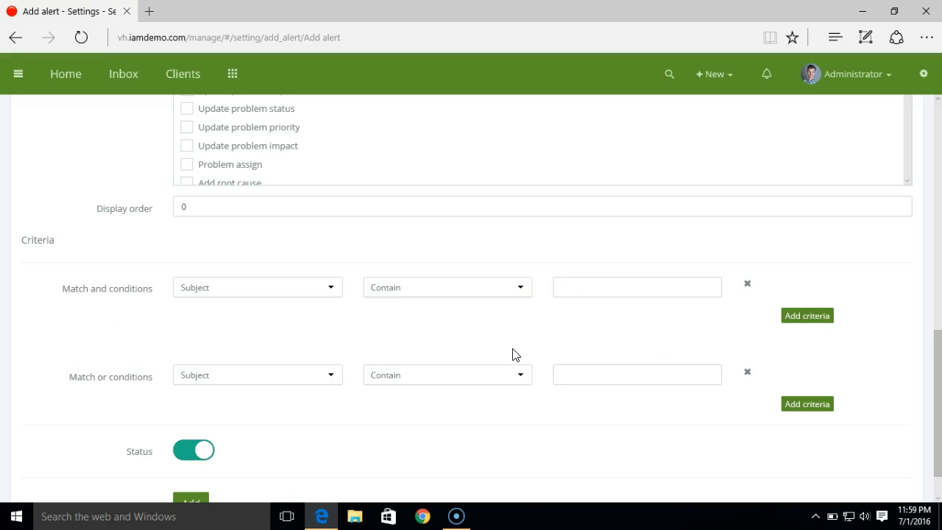
pyautogui.moveTo(471, 332)
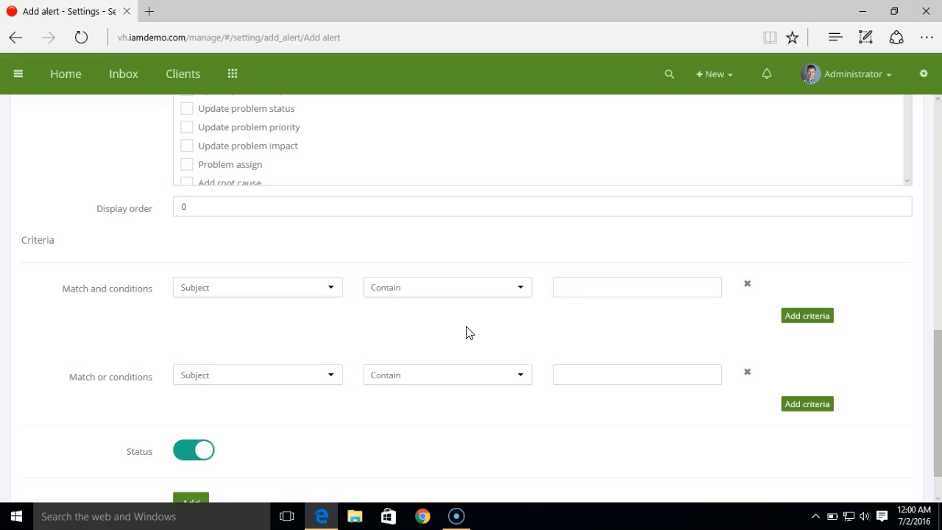
pyautogui.moveTo(935, 346)
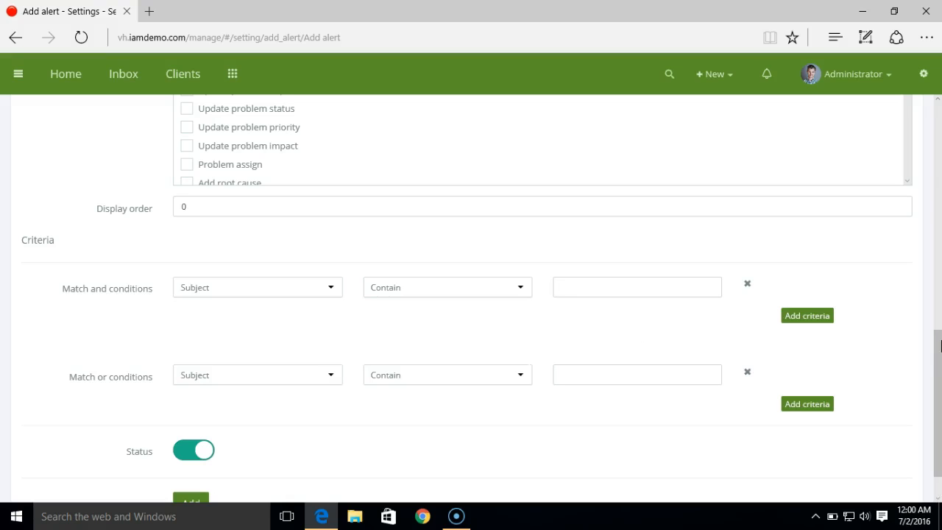
pyautogui.scroll(-3)
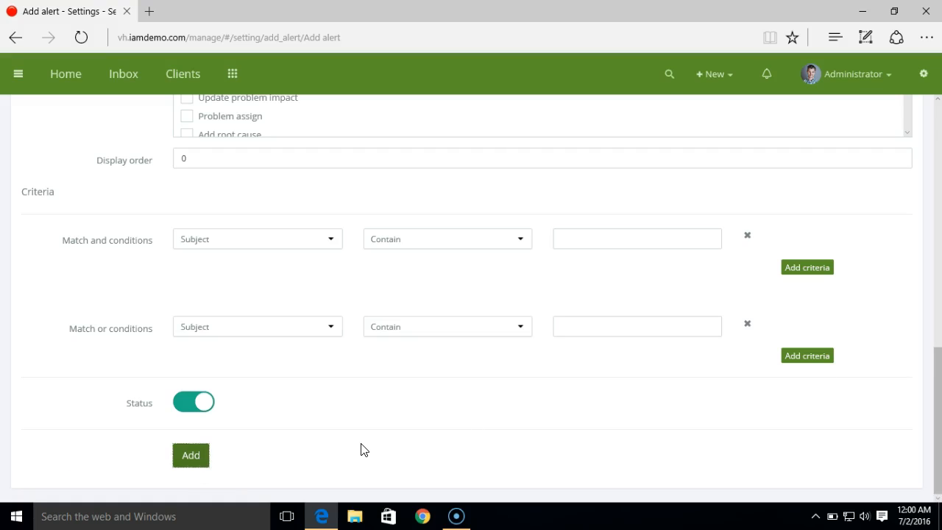
# - Save the New ticket alert rule as enabled, then add another alert
pyautogui.click(190, 455)
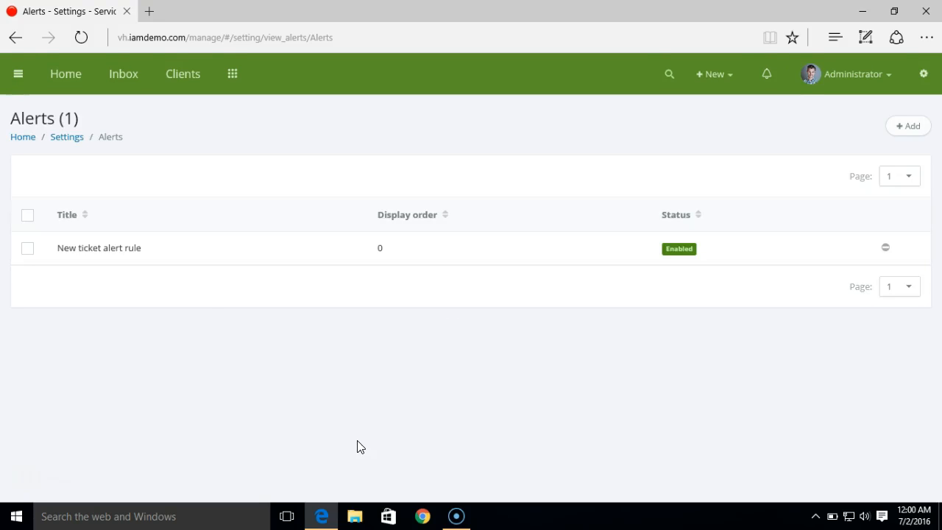
pyautogui.moveTo(130, 263)
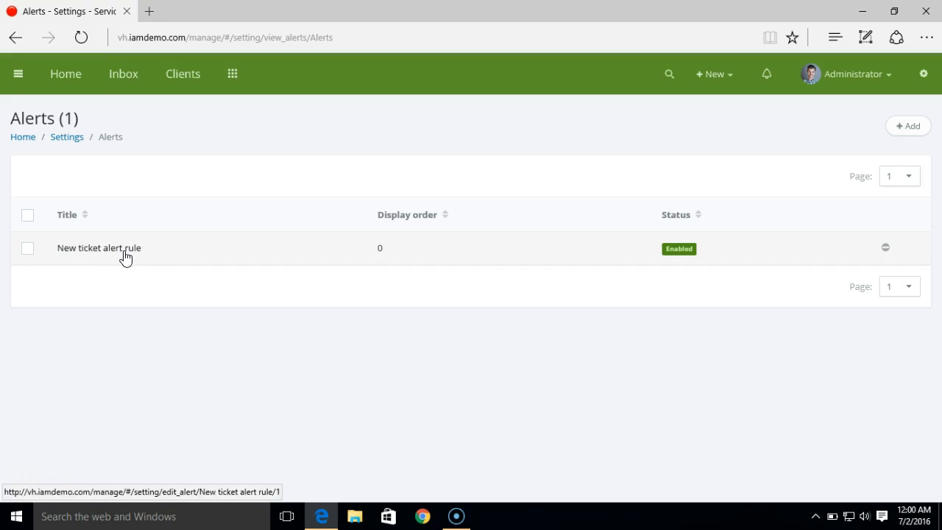
pyautogui.moveTo(129, 272)
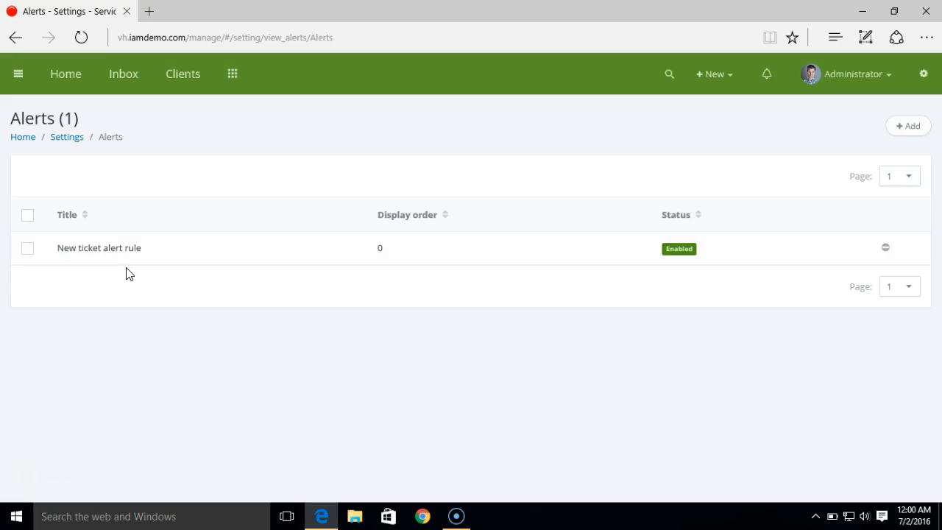
pyautogui.moveTo(690, 161)
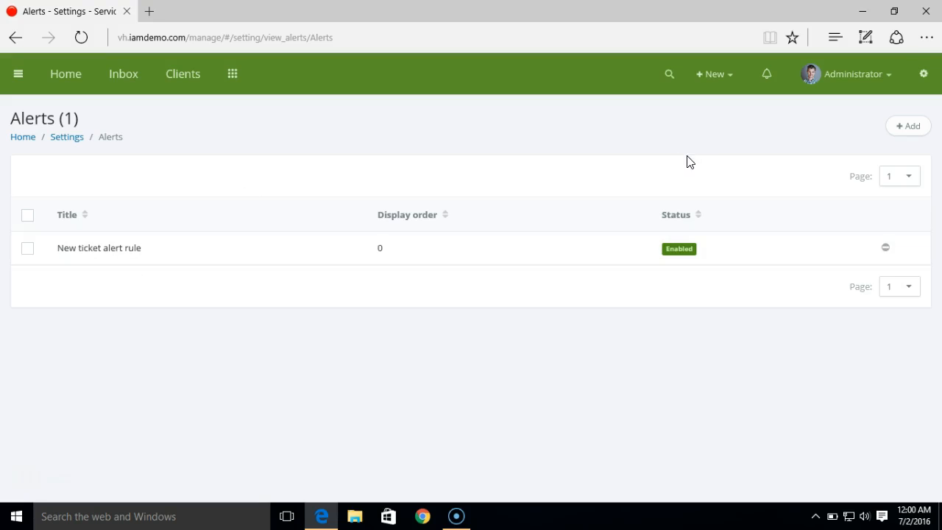
pyautogui.click(846, 74)
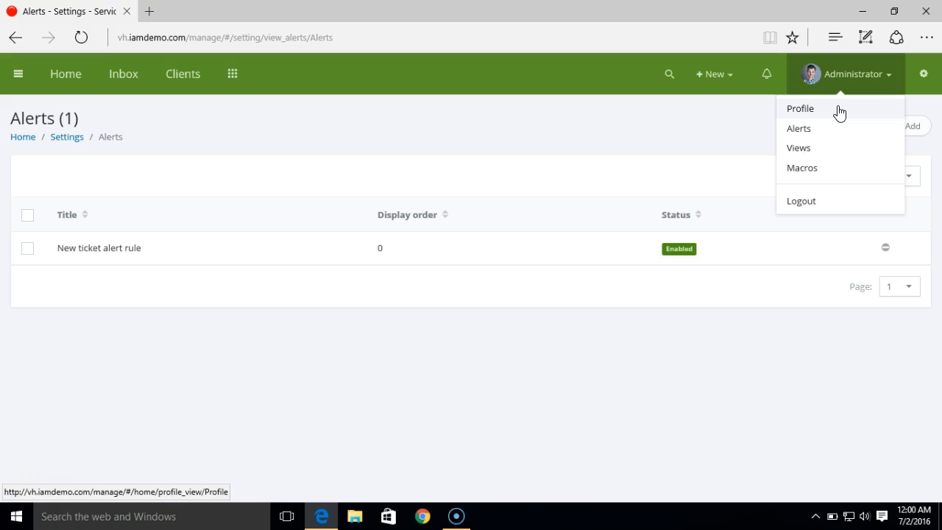
pyautogui.moveTo(382, 154)
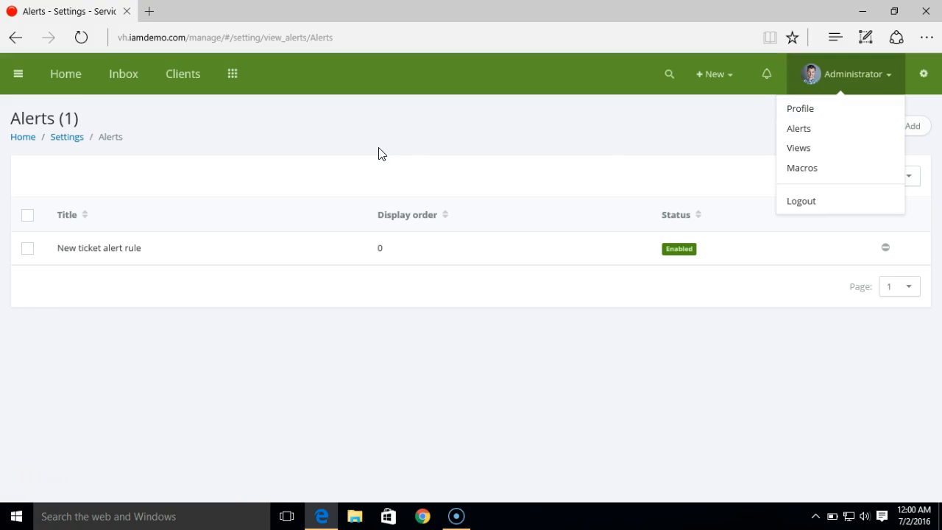
pyautogui.click(469, 236)
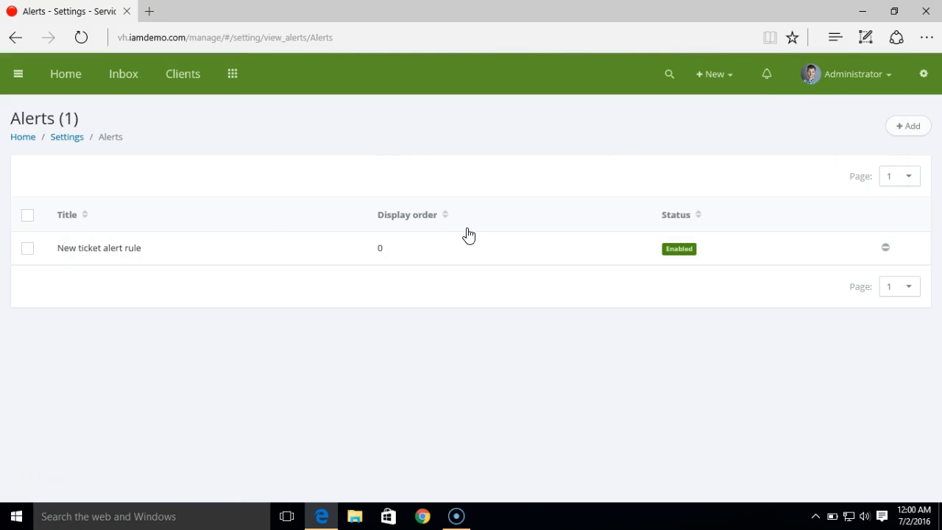
pyautogui.moveTo(866, 171)
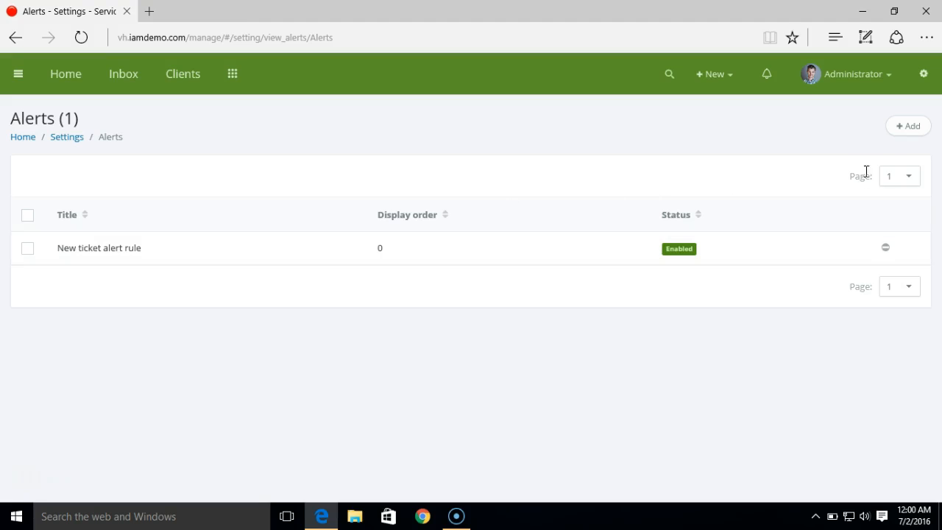
pyautogui.click(908, 126)
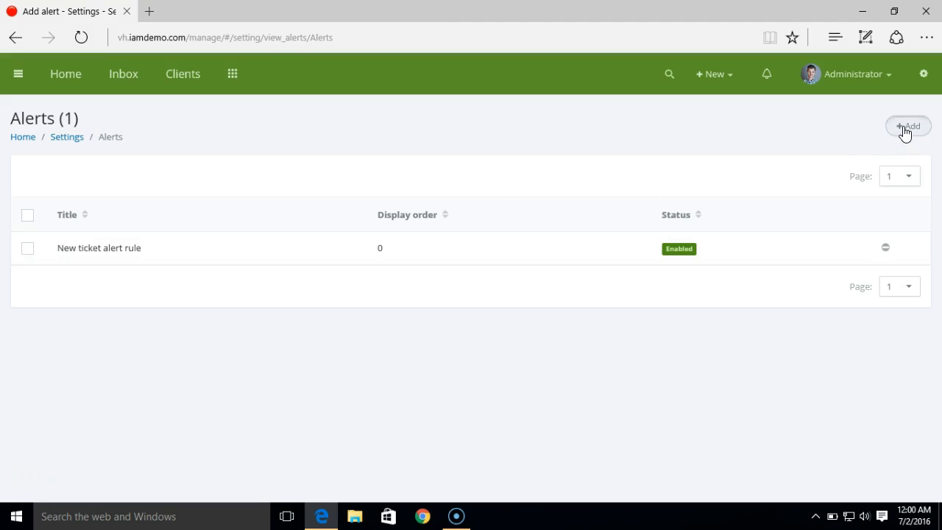
# - Title the alert 'Ticket assigned to me' with Administrator as its staff recipient
pyautogui.click(908, 126)
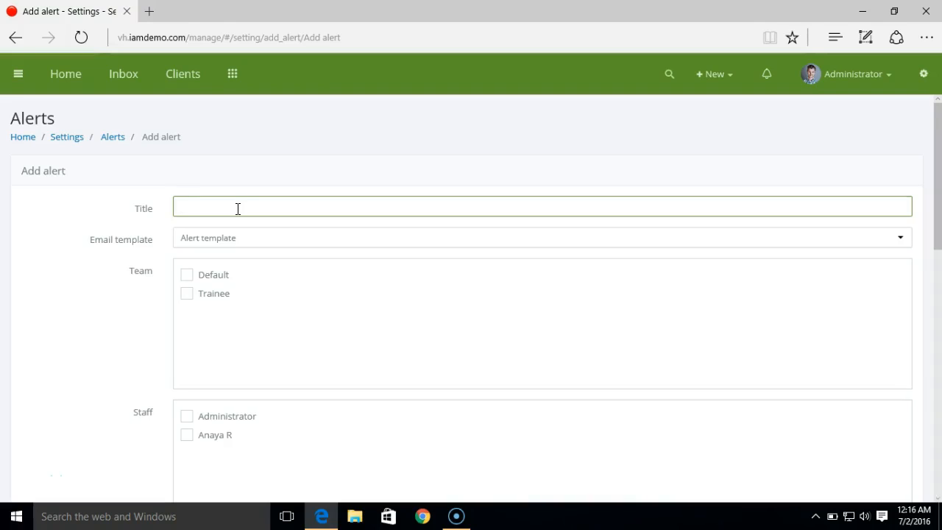
pyautogui.write('T')
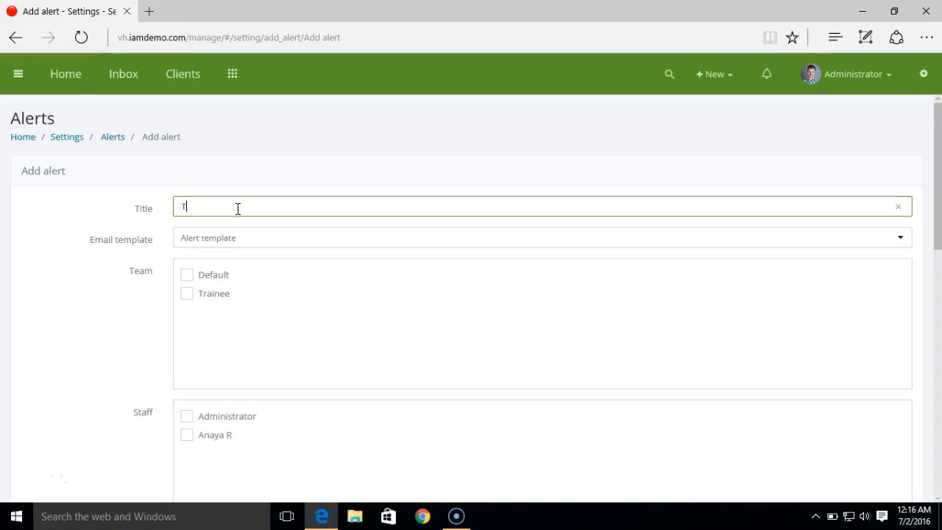
pyautogui.write('Ticket assigned to me')
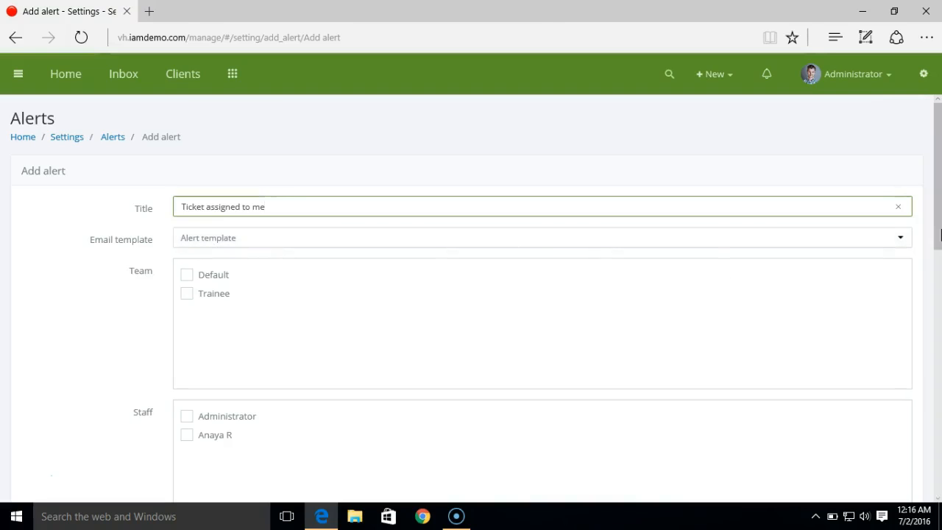
pyautogui.scroll(-3)
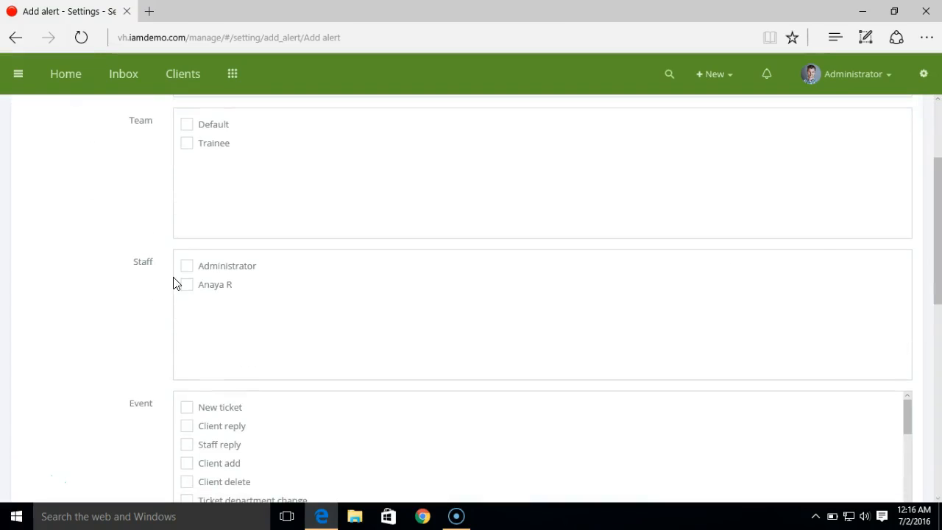
pyautogui.click(186, 265)
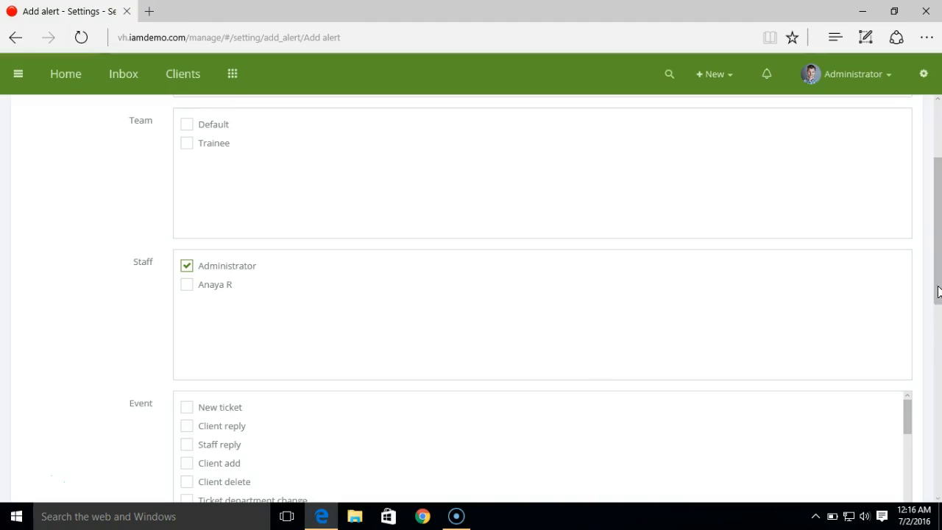
pyautogui.scroll(-3)
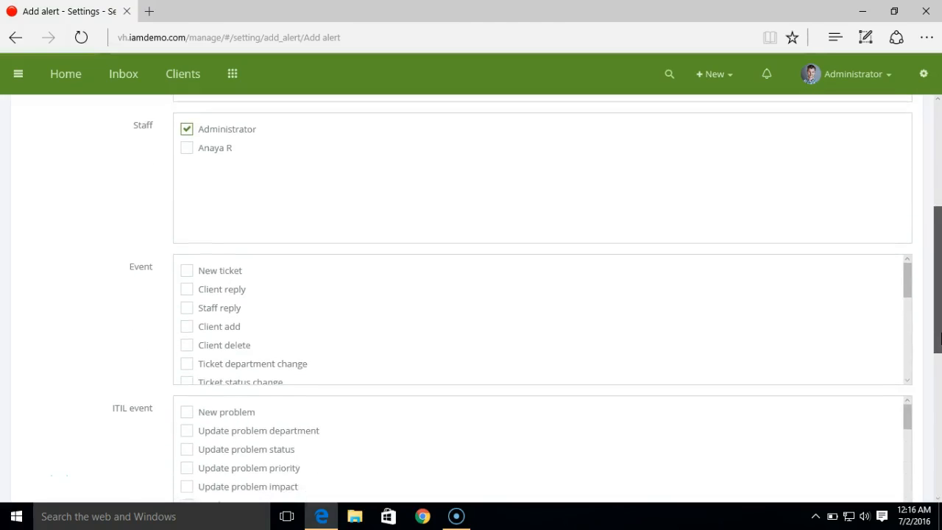
pyautogui.scroll(-3)
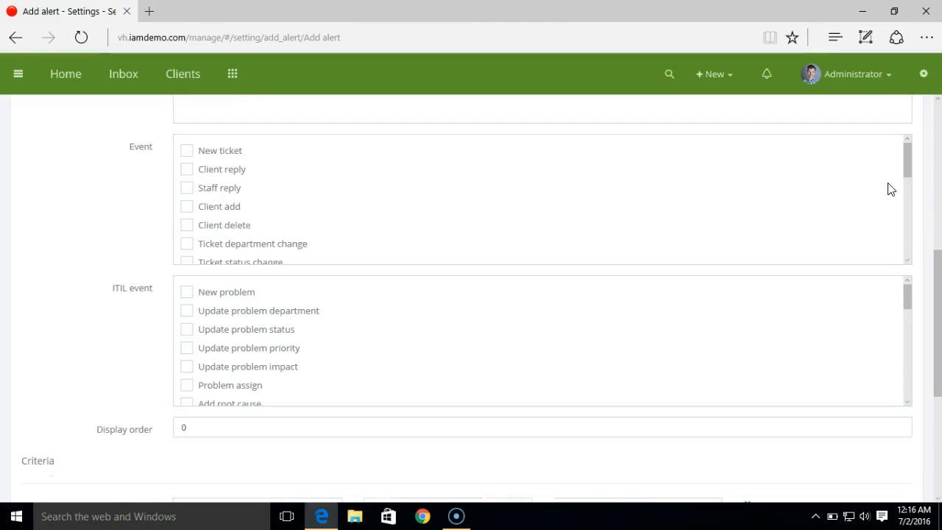
pyautogui.scroll(-3)
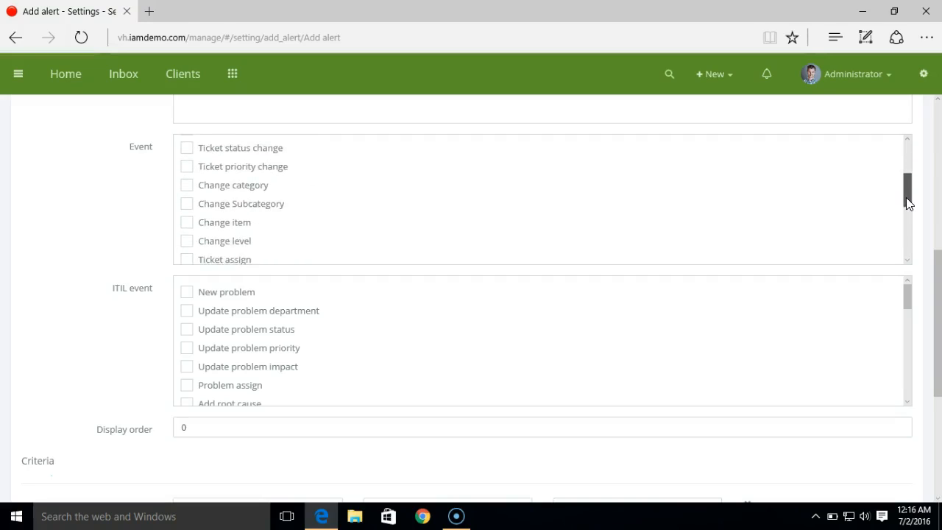
pyautogui.scroll(-3)
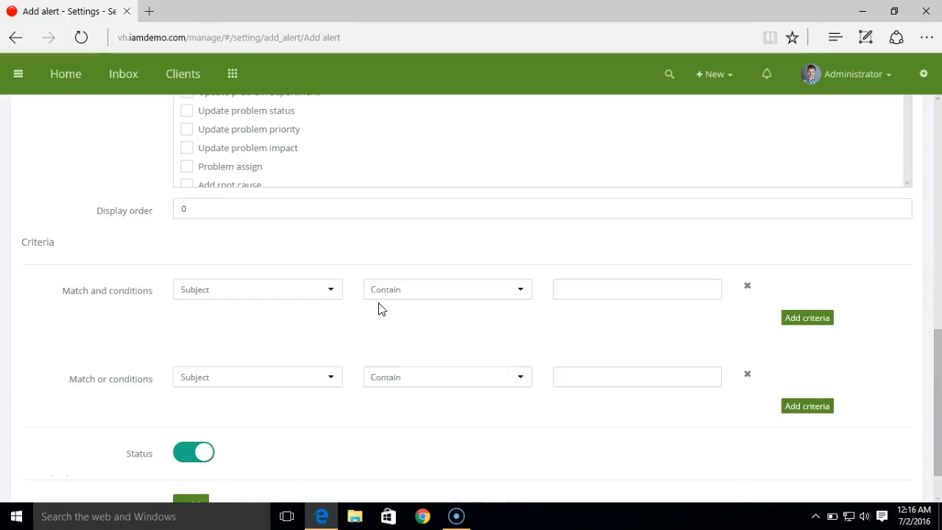
# - Set criteria Owner Equal Administrator and save, giving two enabled alerts
pyautogui.click(256, 289)
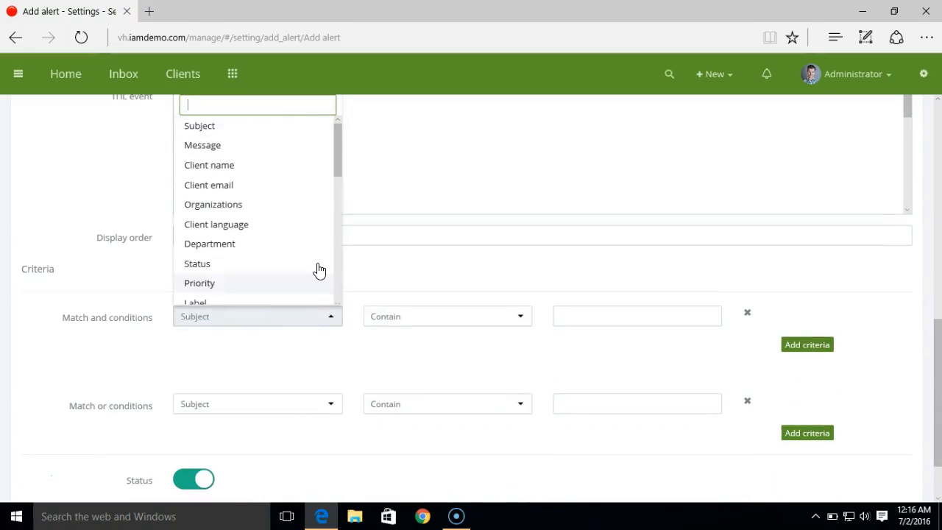
pyautogui.scroll(-3)
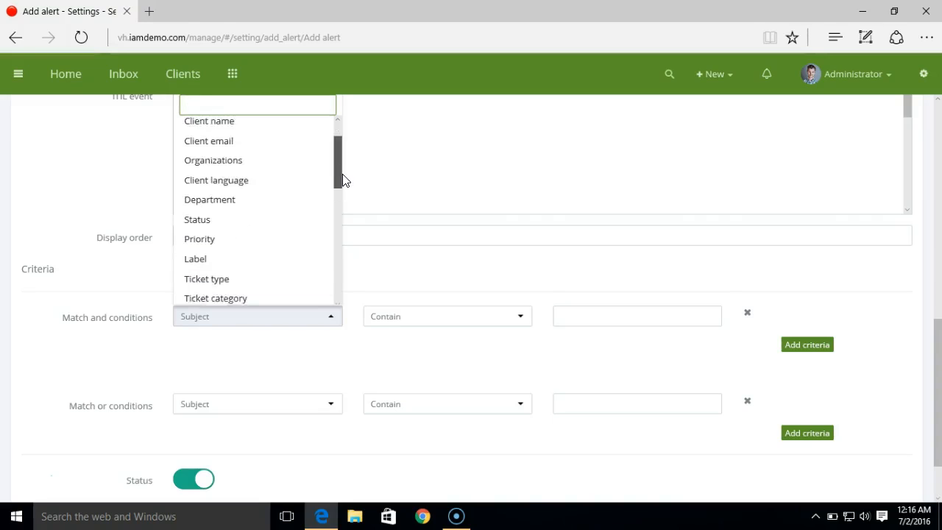
pyautogui.scroll(-3)
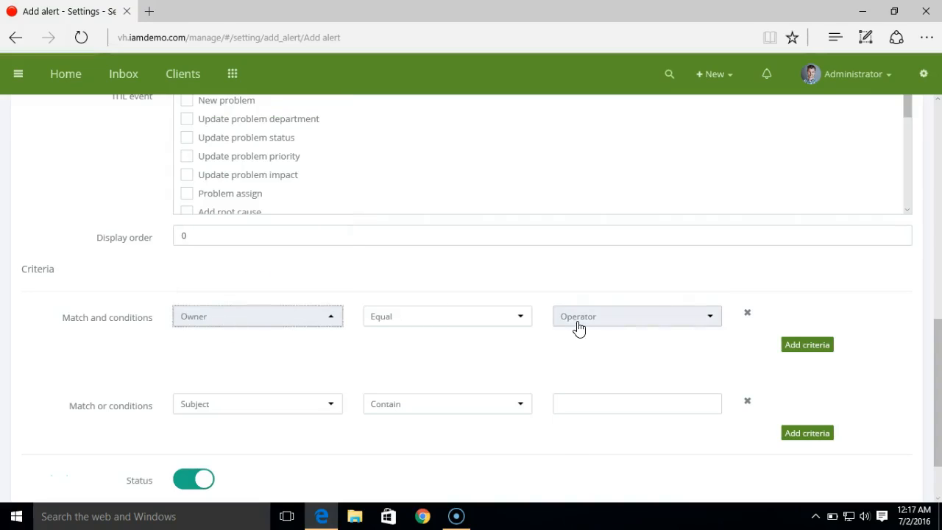
pyautogui.click(636, 315)
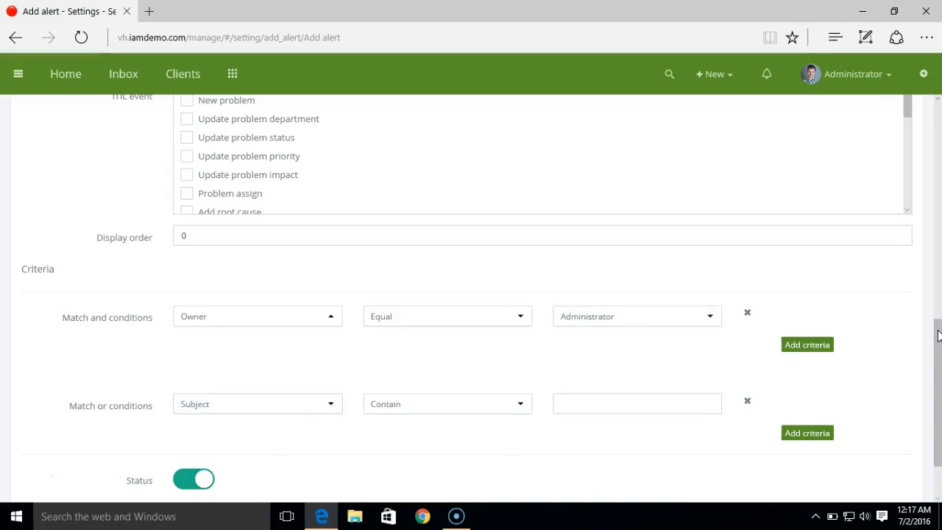
pyautogui.scroll(-3)
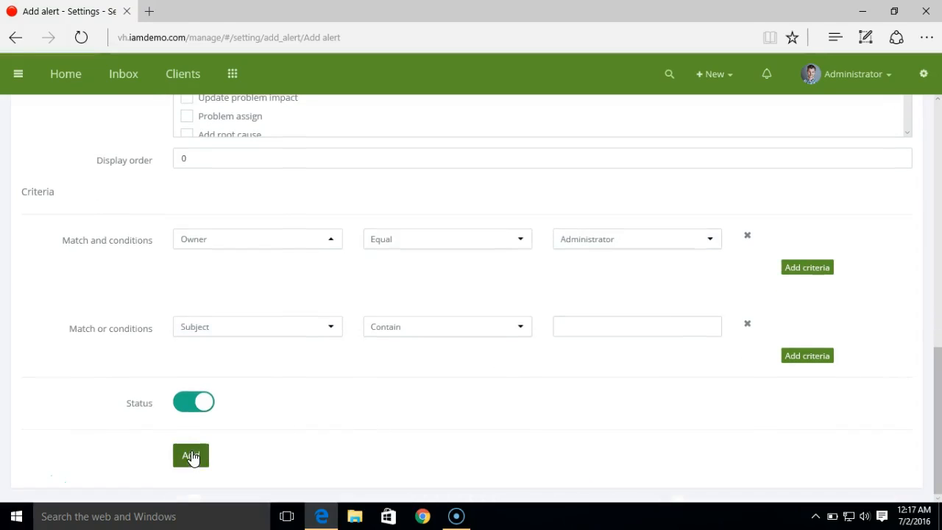
pyautogui.click(191, 456)
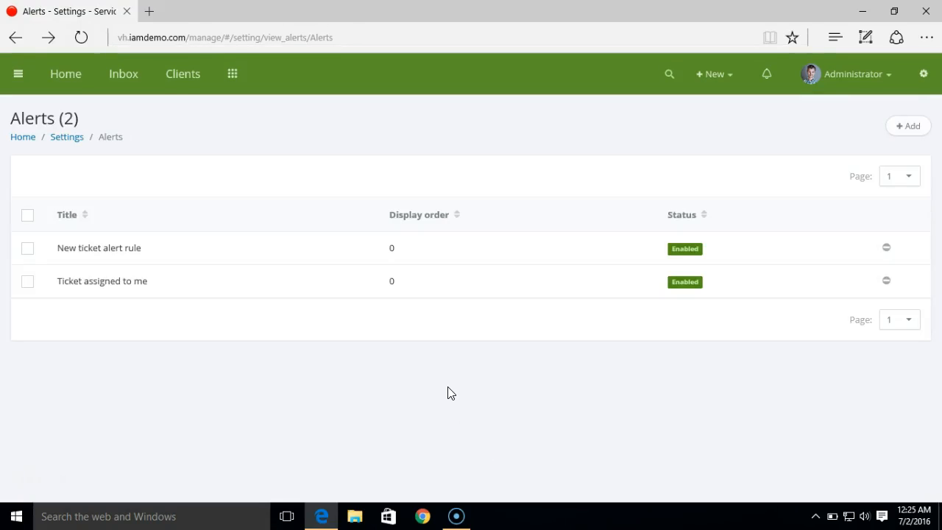
pyautogui.moveTo(908, 126)
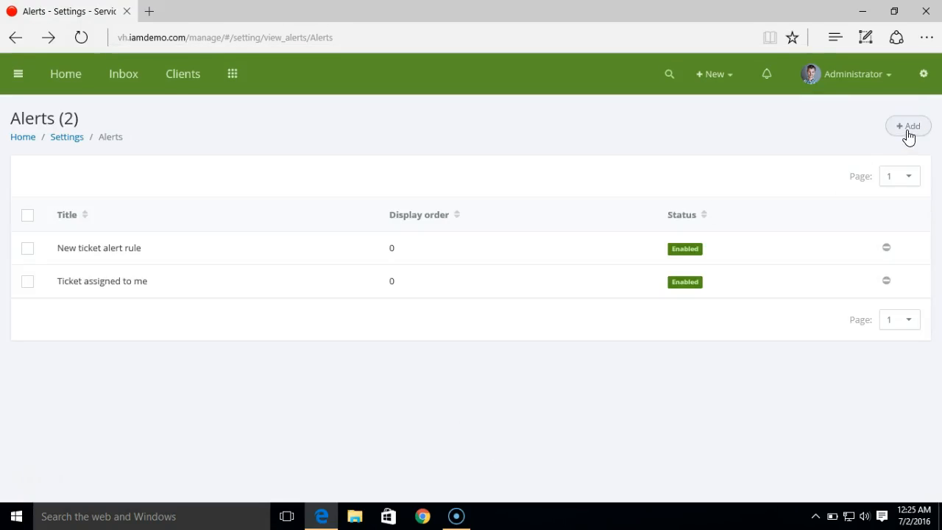
# - Add a third alert and begin its title 'Ticket assigned'
pyautogui.click(908, 126)
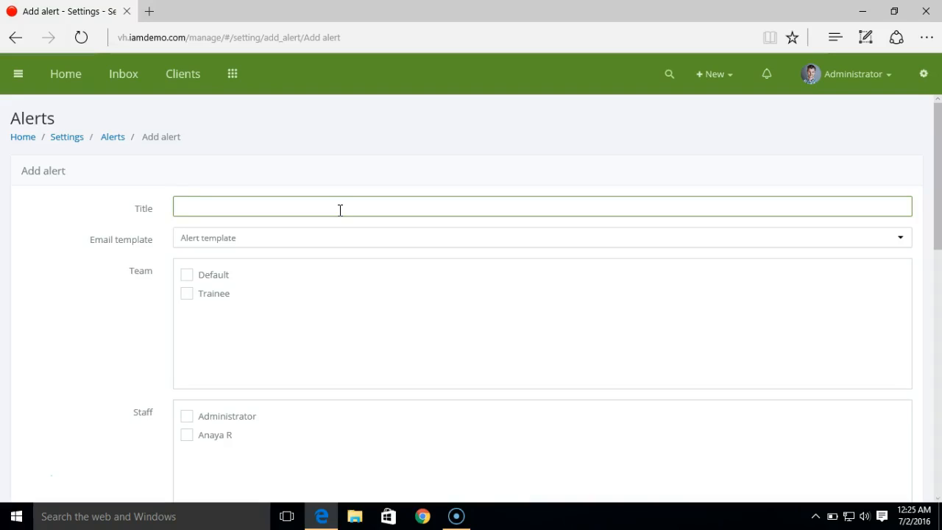
pyautogui.write('T')
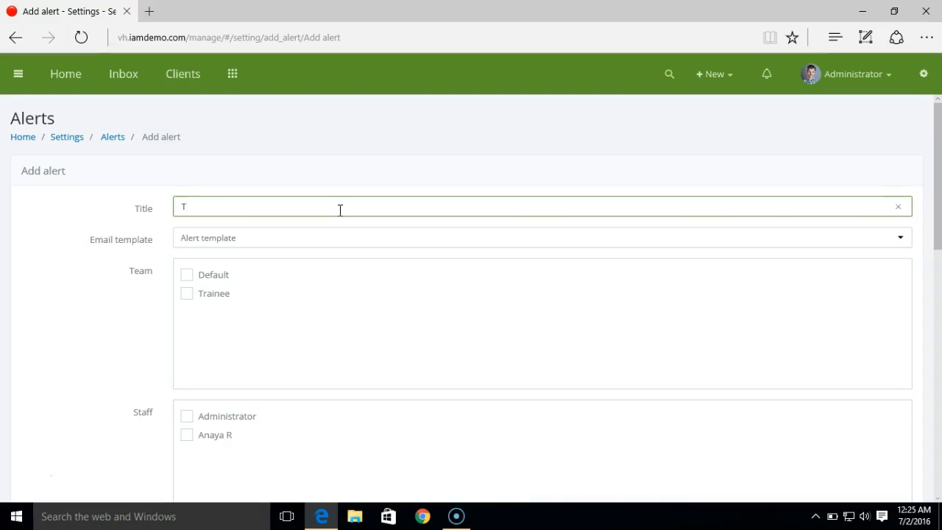
pyautogui.write('icket assigned')
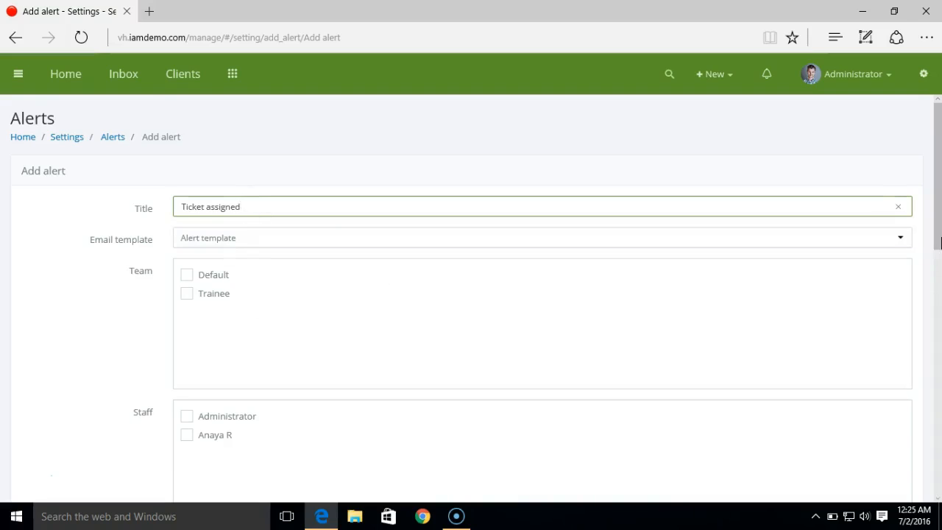
# - Select both staff as recipients and the Ticket assign event as trigger
pyautogui.scroll(-3)
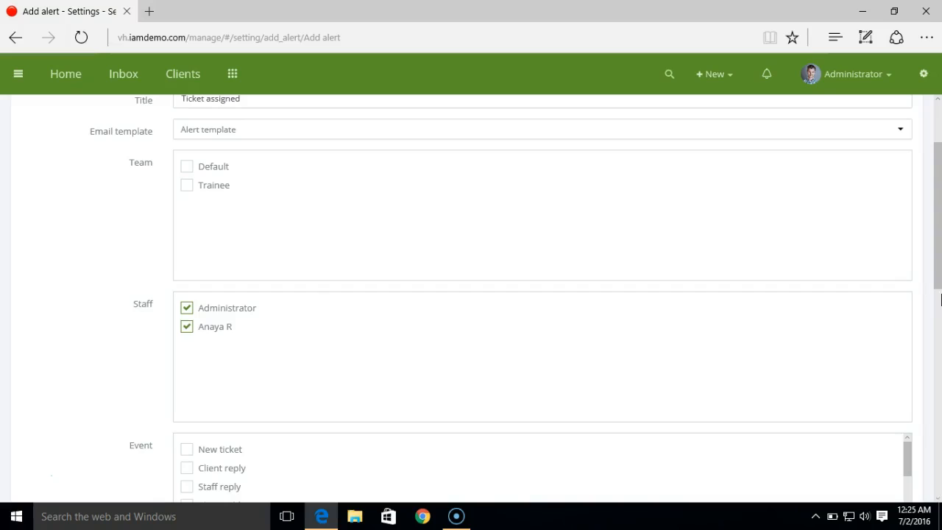
pyautogui.scroll(-3)
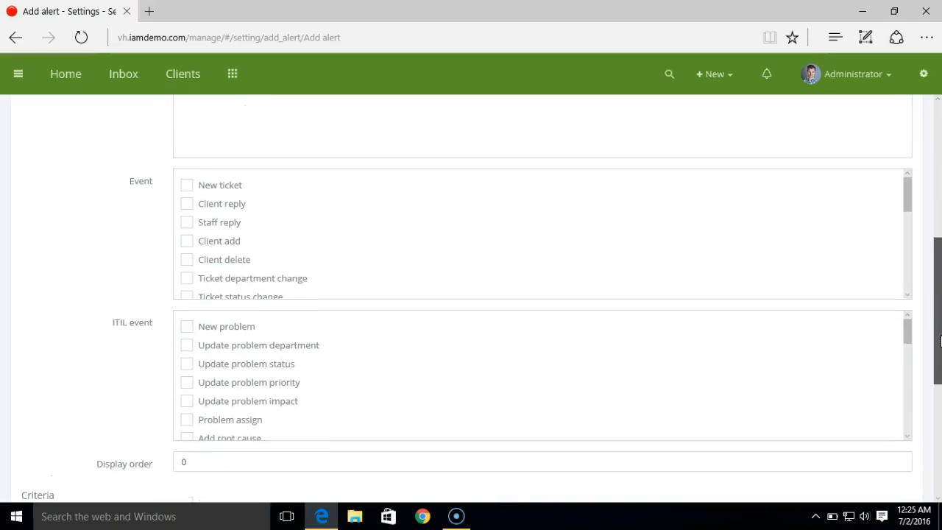
pyautogui.scroll(-3)
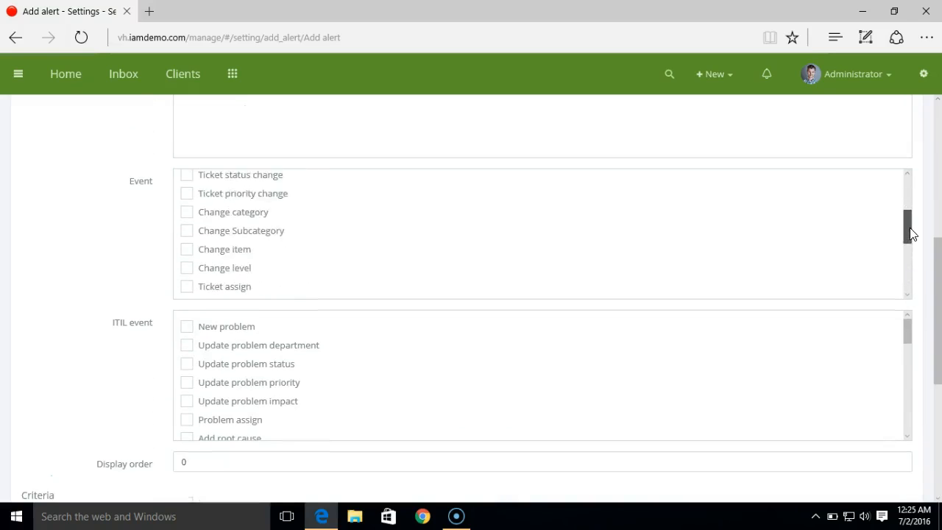
pyautogui.scroll(-3)
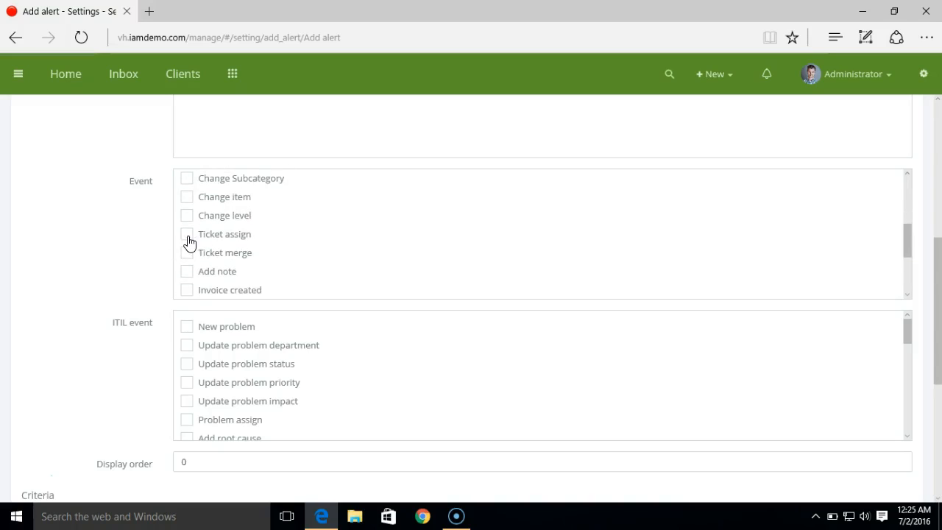
pyautogui.click(185, 232)
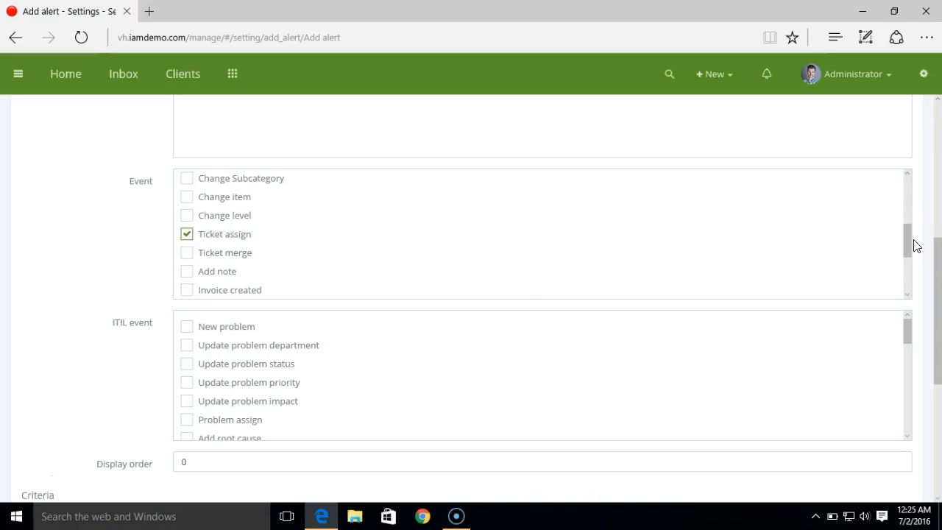
pyautogui.scroll(-3)
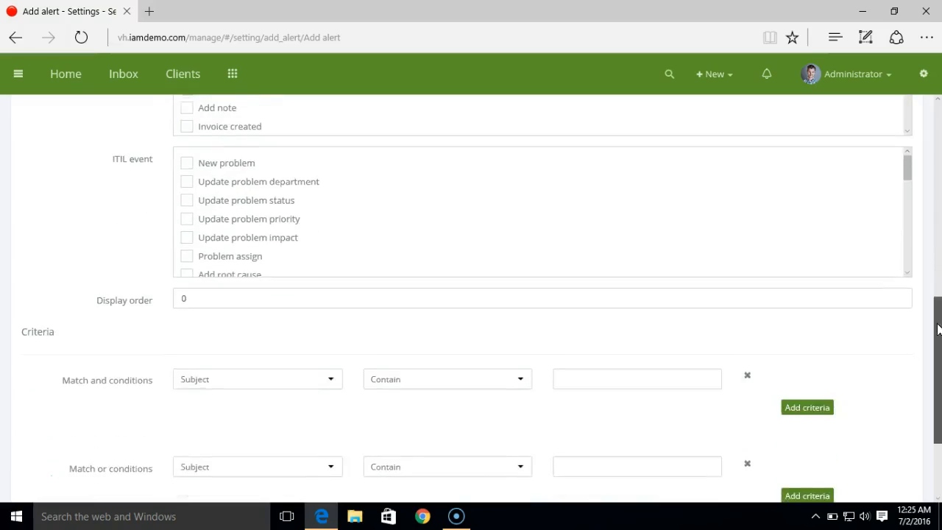
pyautogui.scroll(-3)
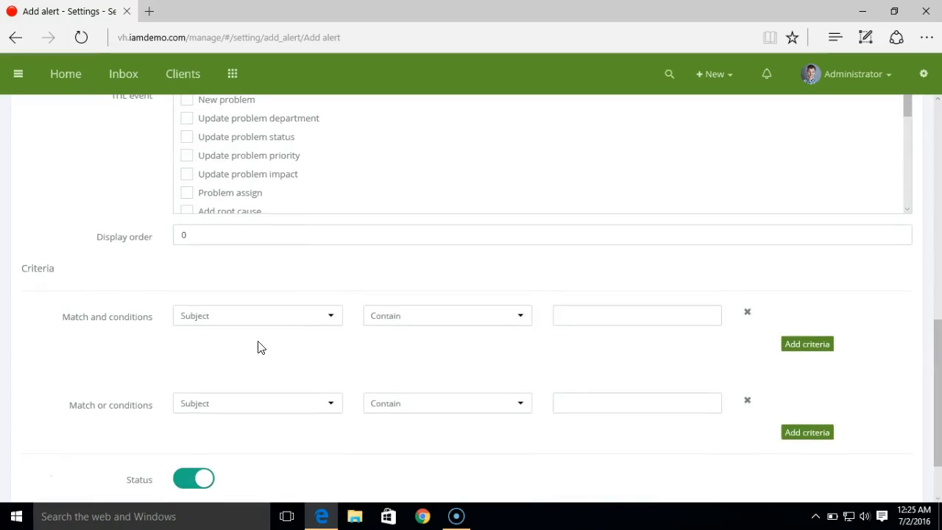
# - Set the first criteria field to Owner and save, giving three enabled alerts
pyautogui.click(256, 315)
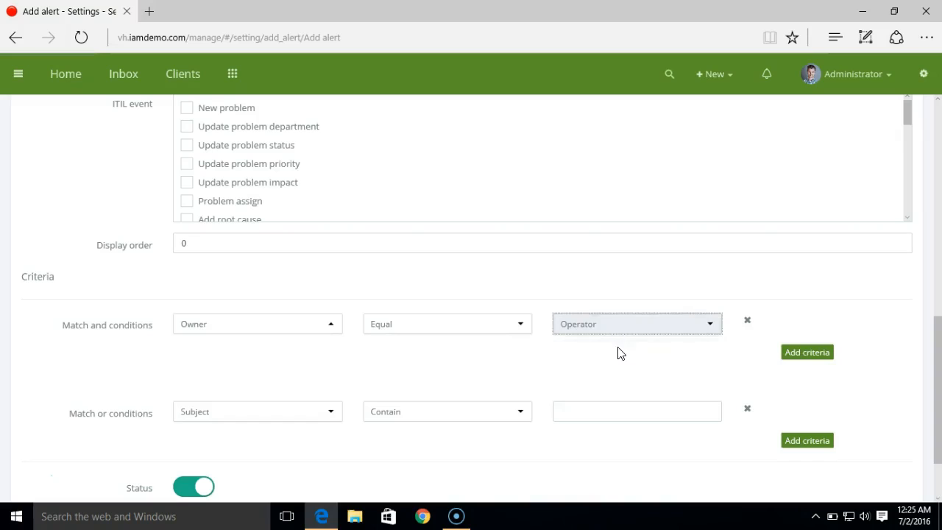
pyautogui.moveTo(608, 347)
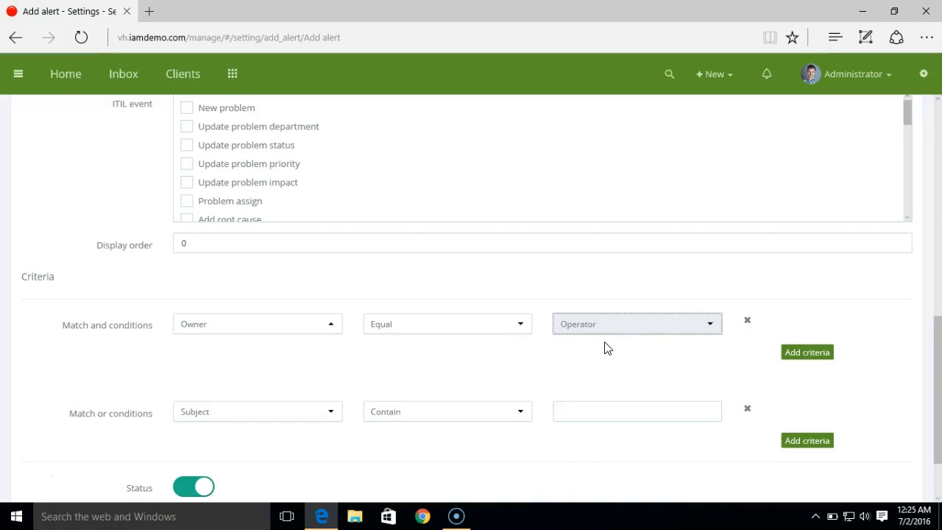
pyautogui.scroll(-3)
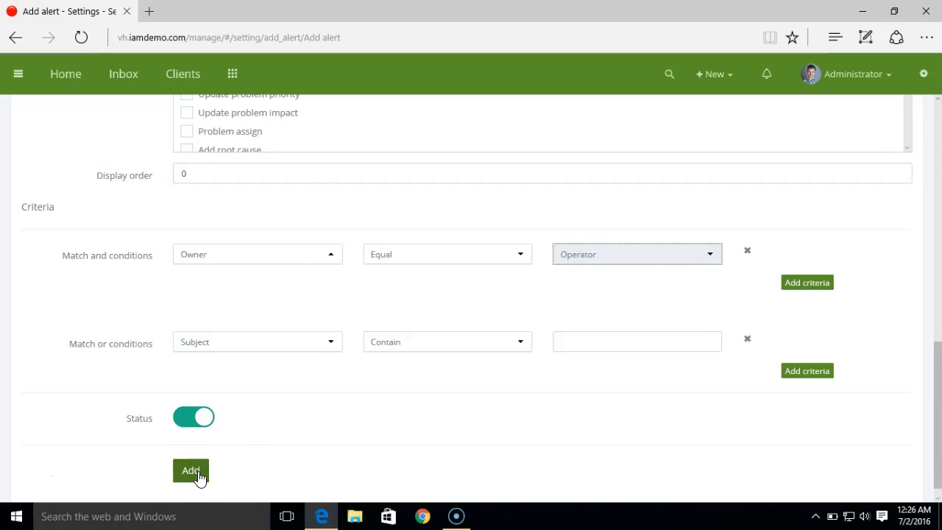
pyautogui.moveTo(293, 453)
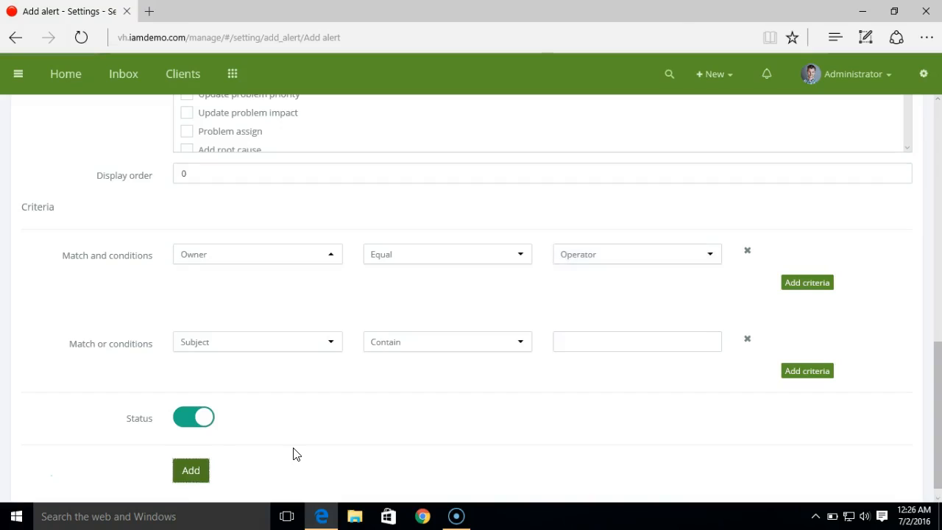
pyautogui.click(192, 469)
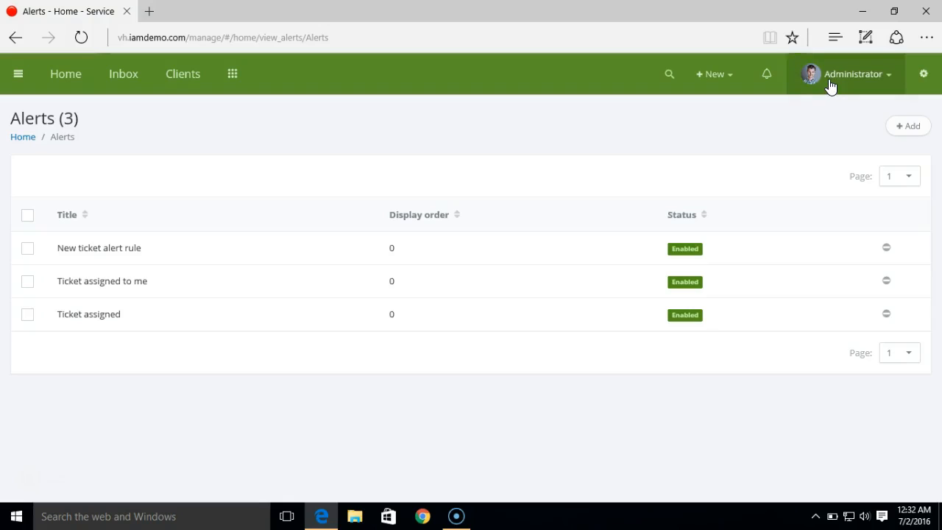
pyautogui.click(854, 74)
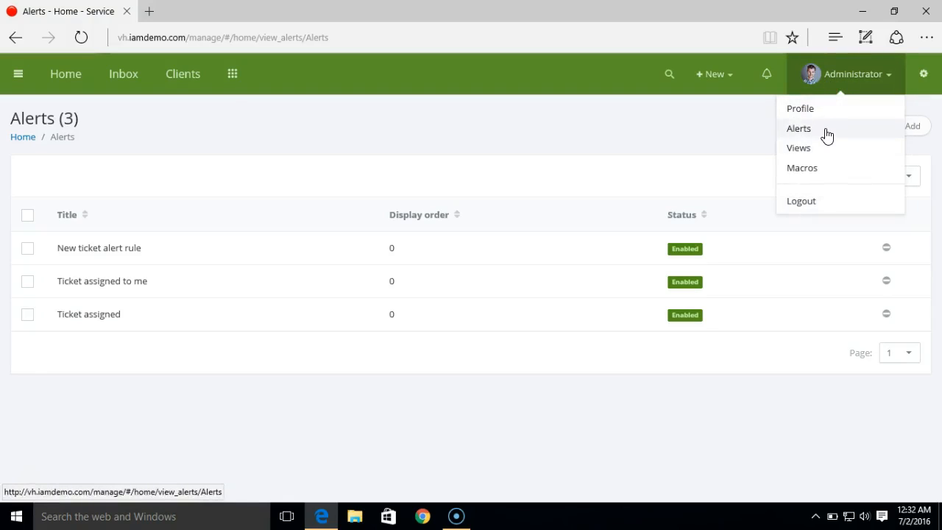
pyautogui.click(913, 127)
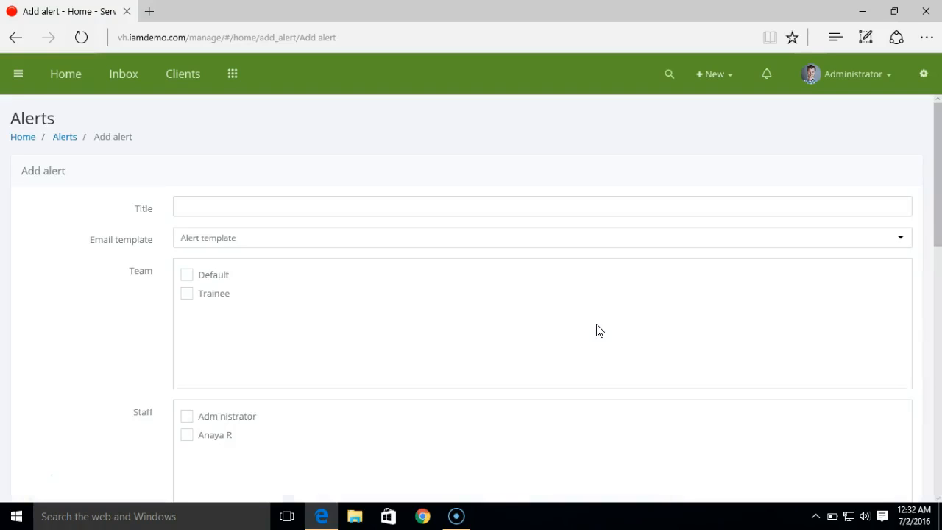
pyautogui.scroll(-3)
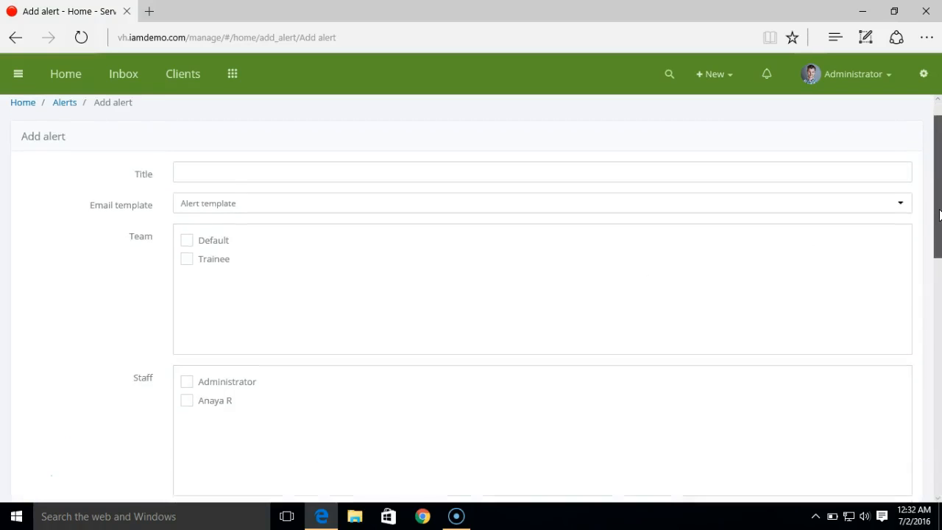
pyautogui.scroll(-3)
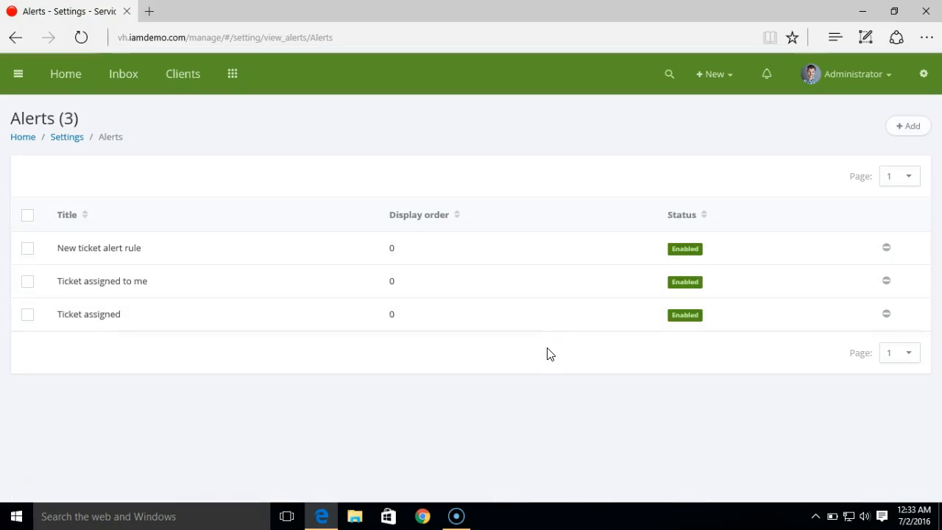
pyautogui.moveTo(394, 362)
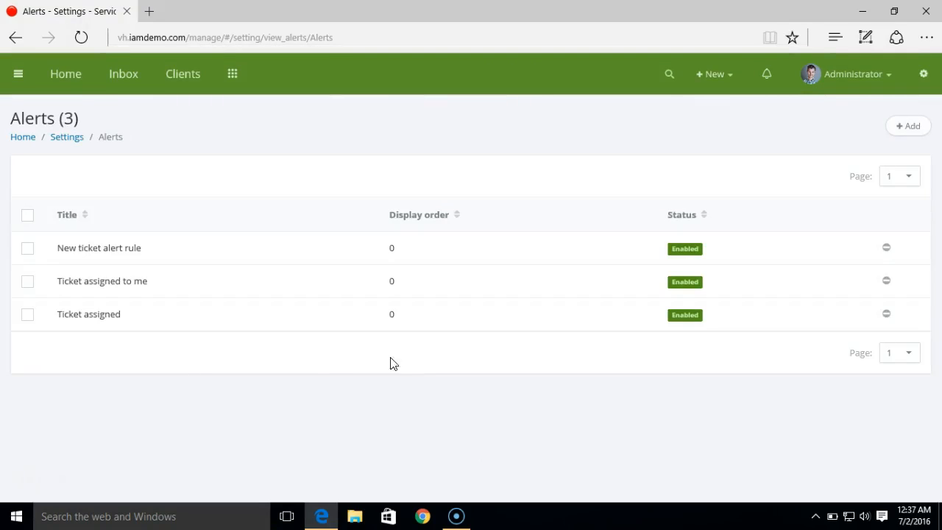